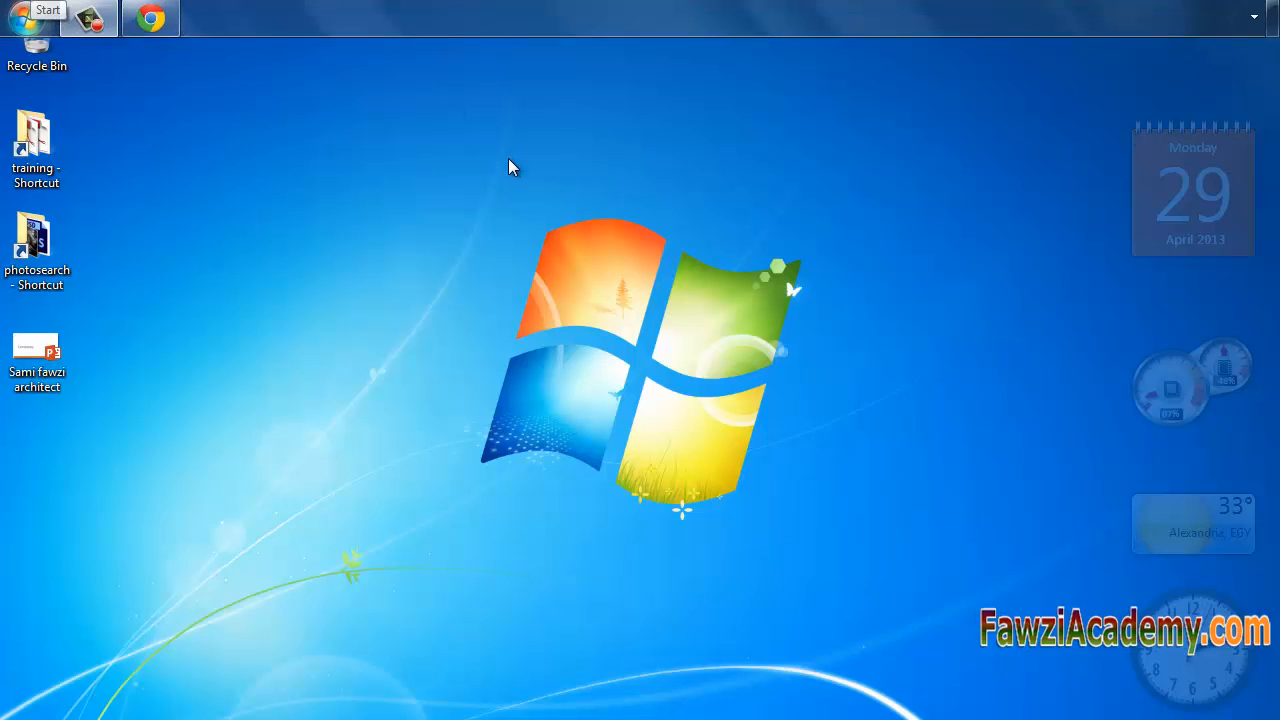
Reach Control Panel's System and Security page from the Start menu
left_click(27, 20)
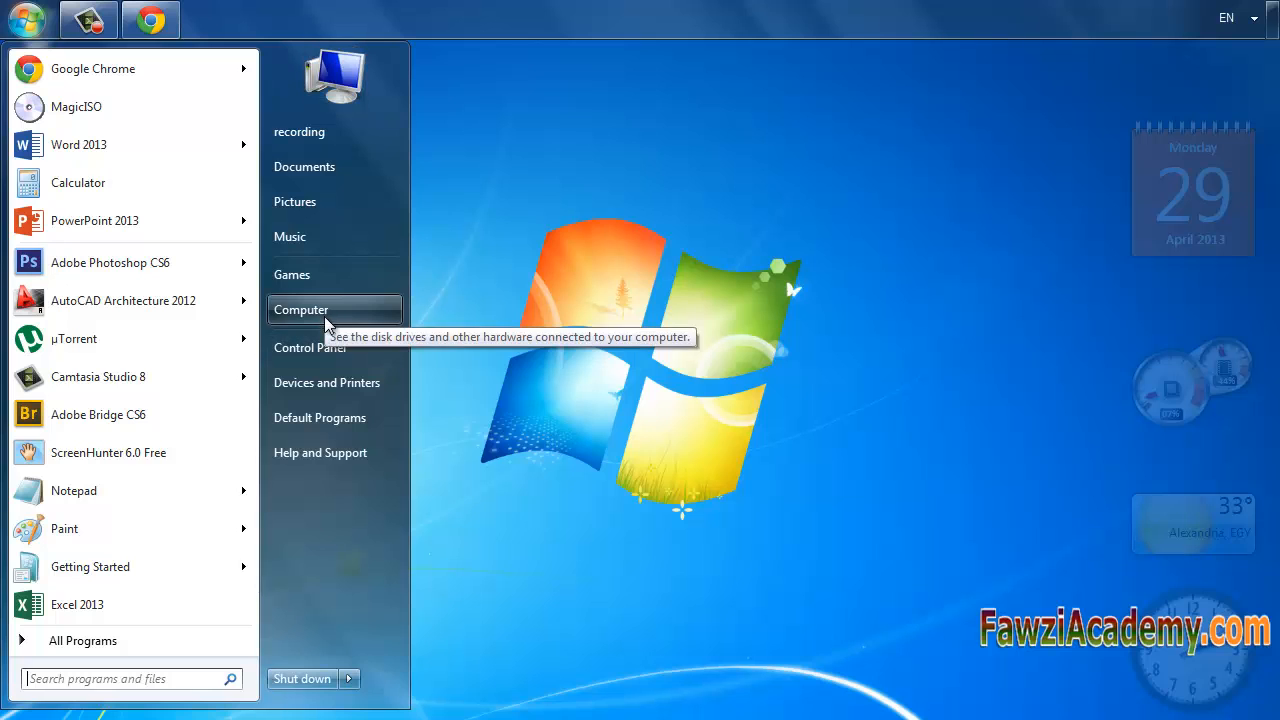
left_click(311, 347)
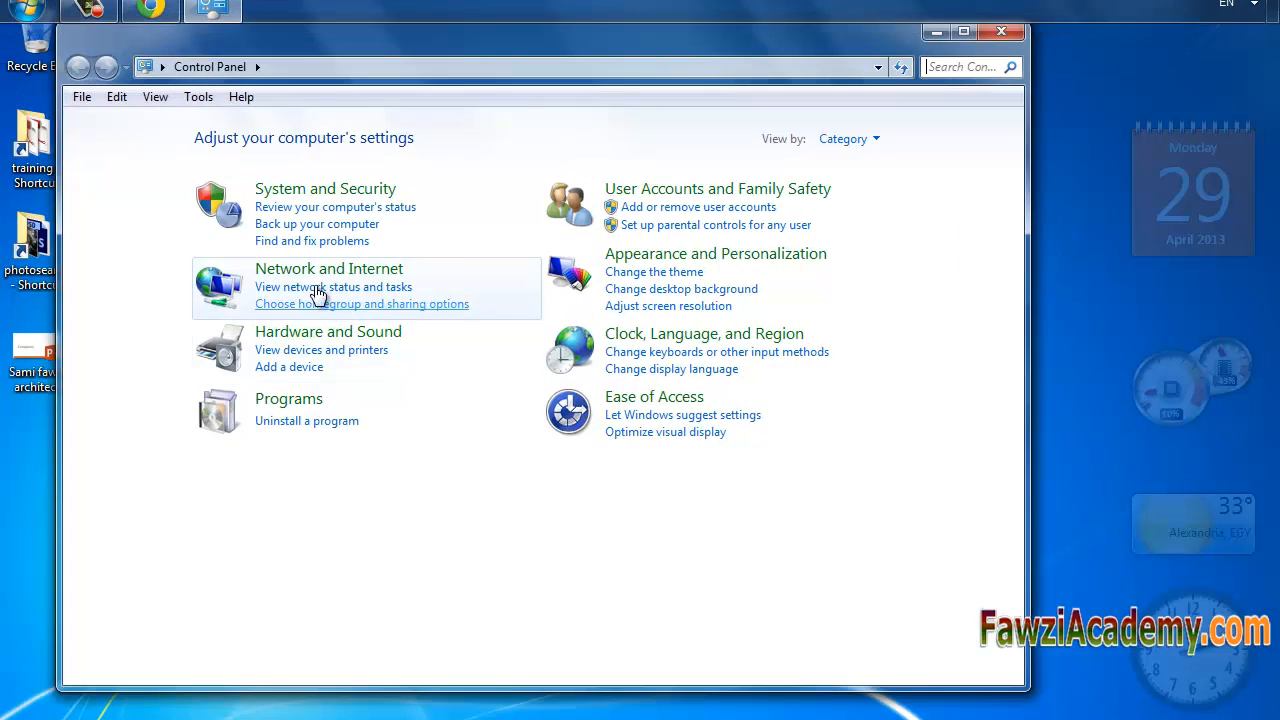
left_click(325, 188)
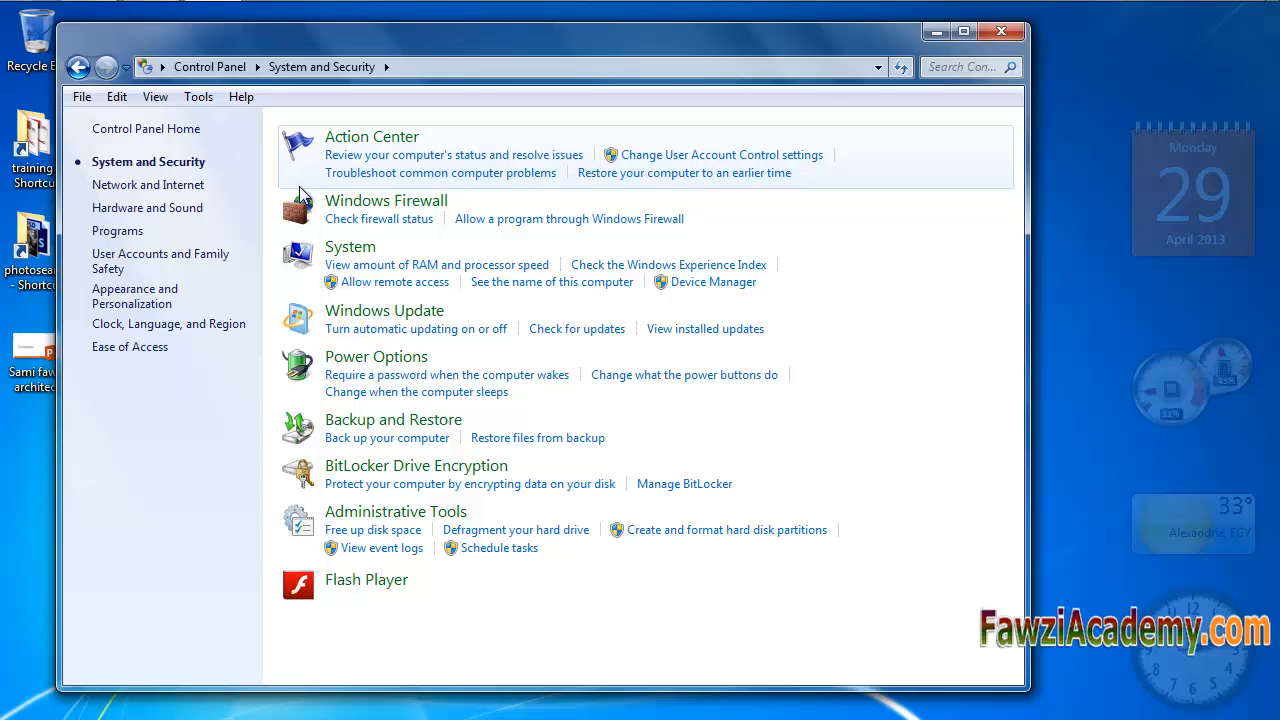
mouse_move(405, 147)
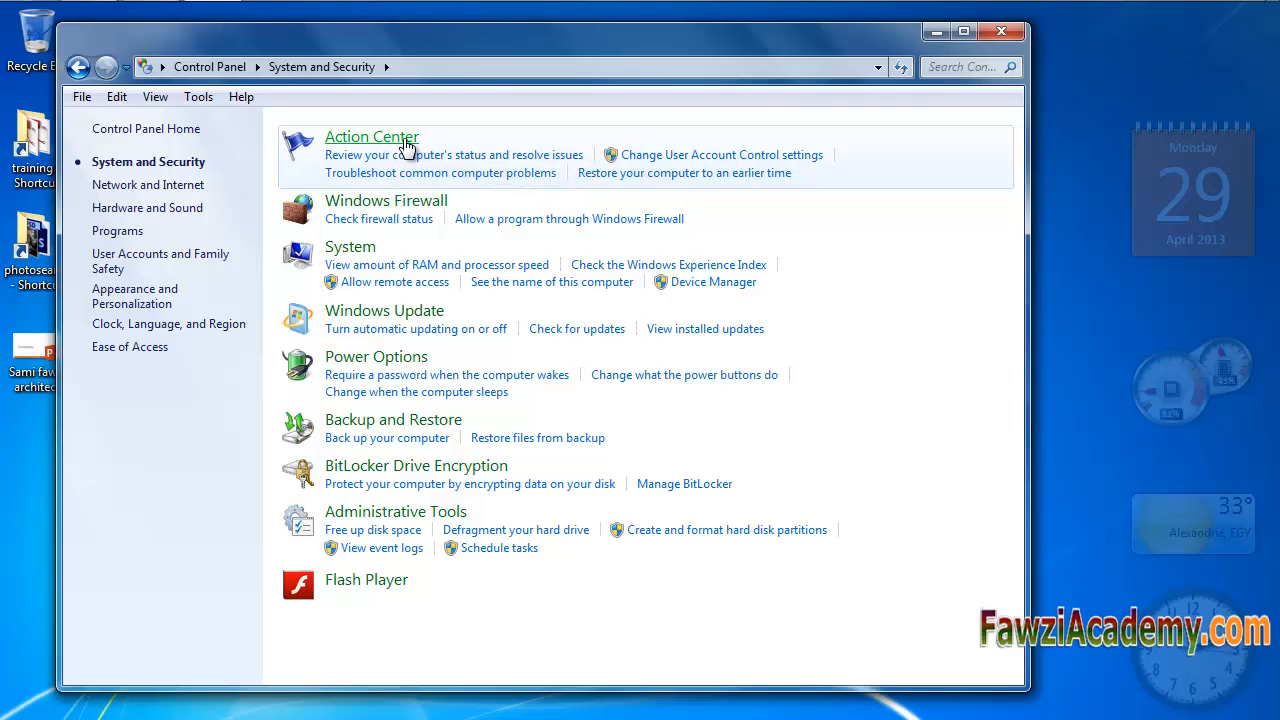
In Action Center, attempt 'Turn on now' for Windows Security Center and dismiss the can't-be-started error
left_click(371, 137)
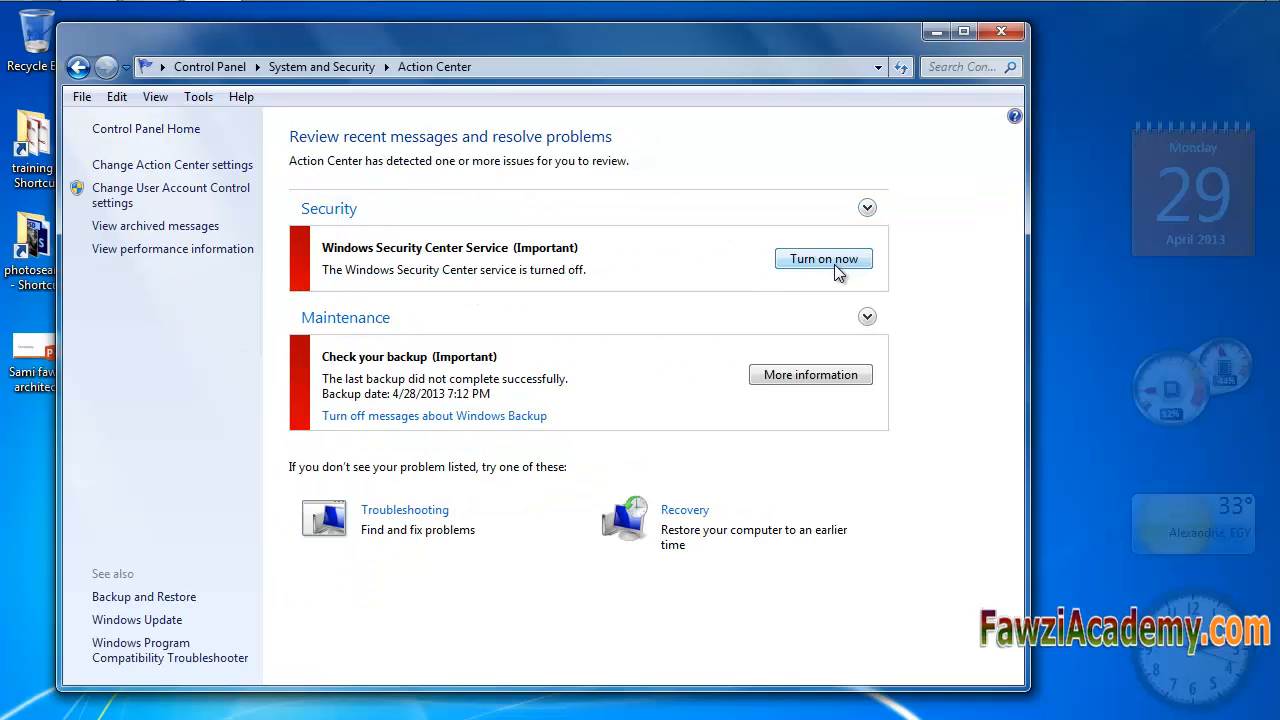
mouse_move(470, 262)
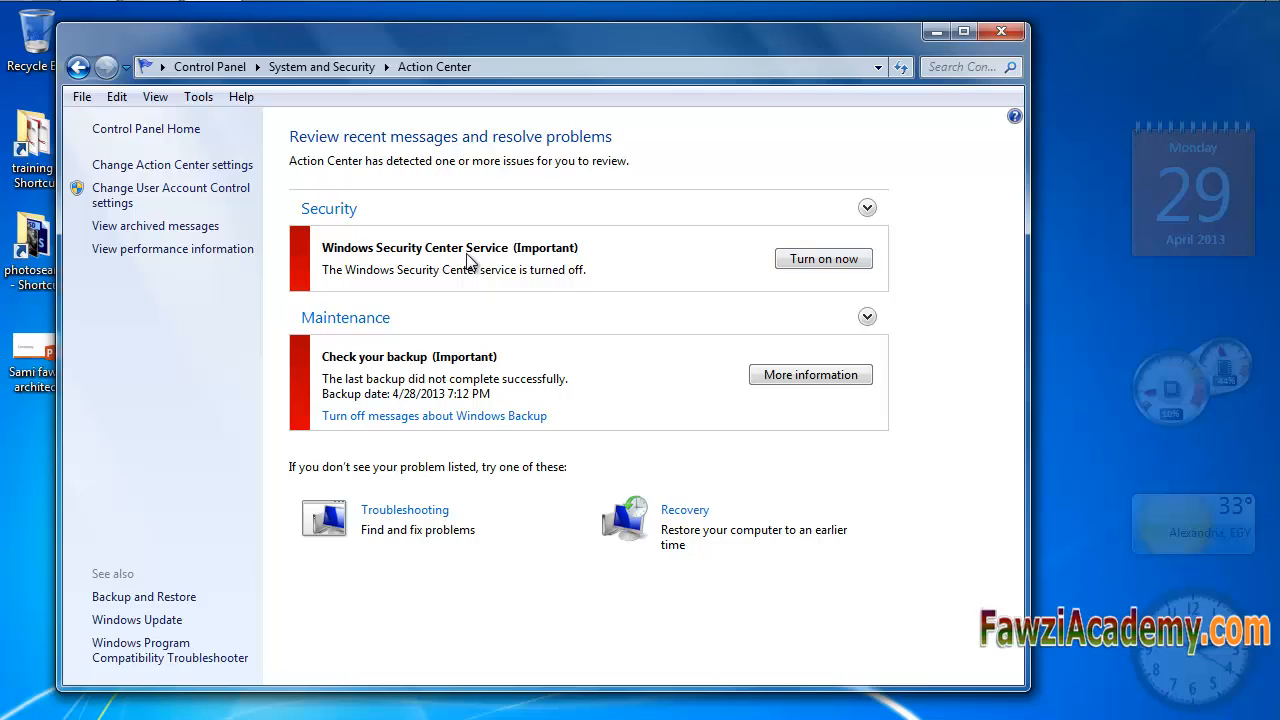
mouse_move(570, 263)
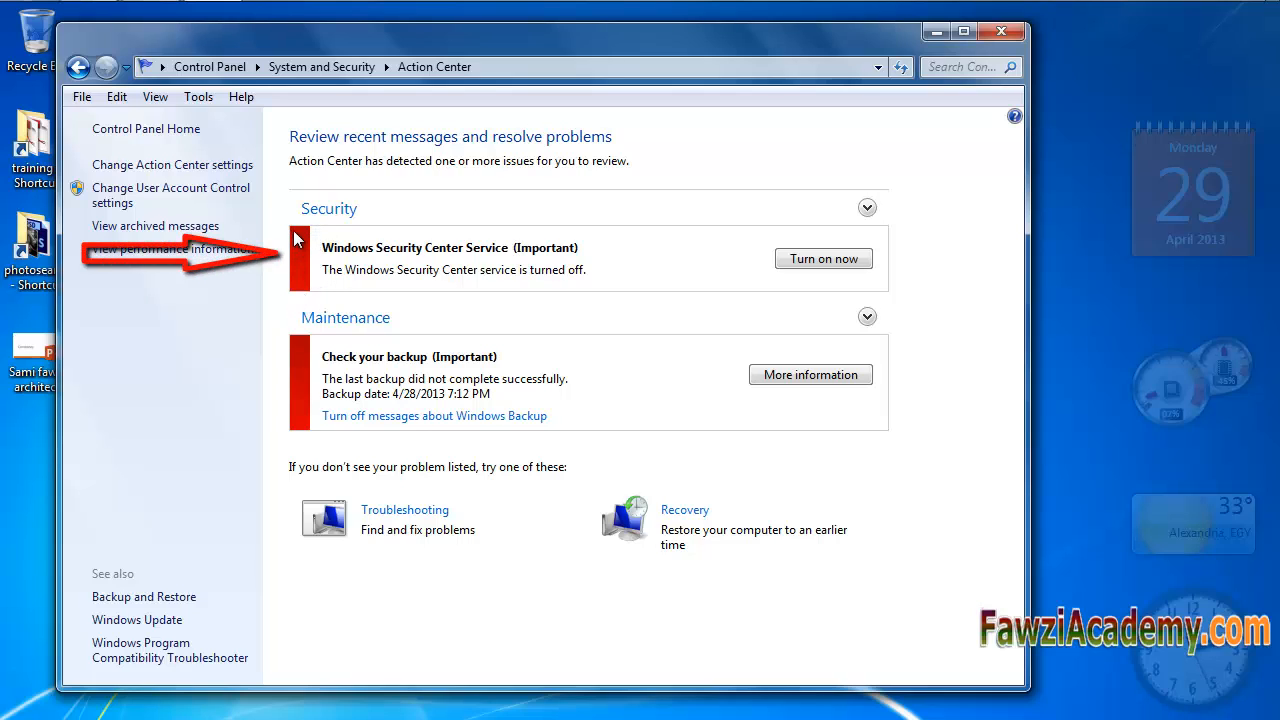
mouse_move(528, 256)
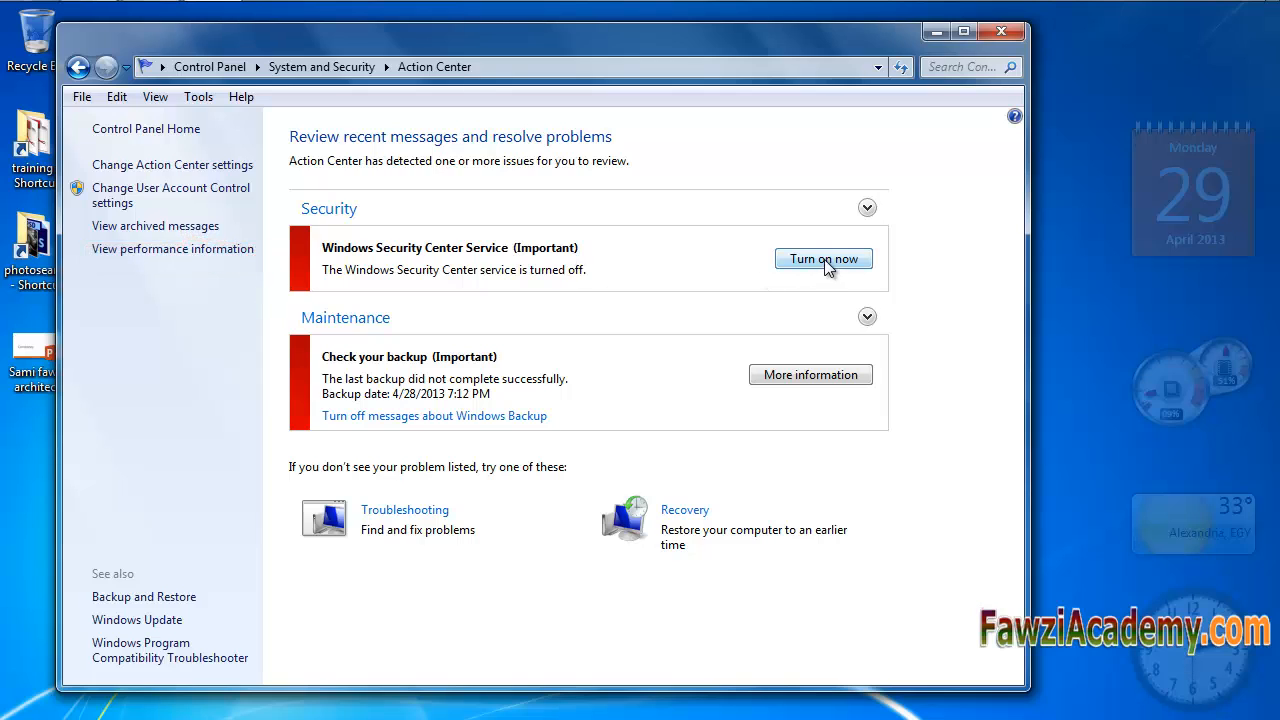
left_click(822, 259)
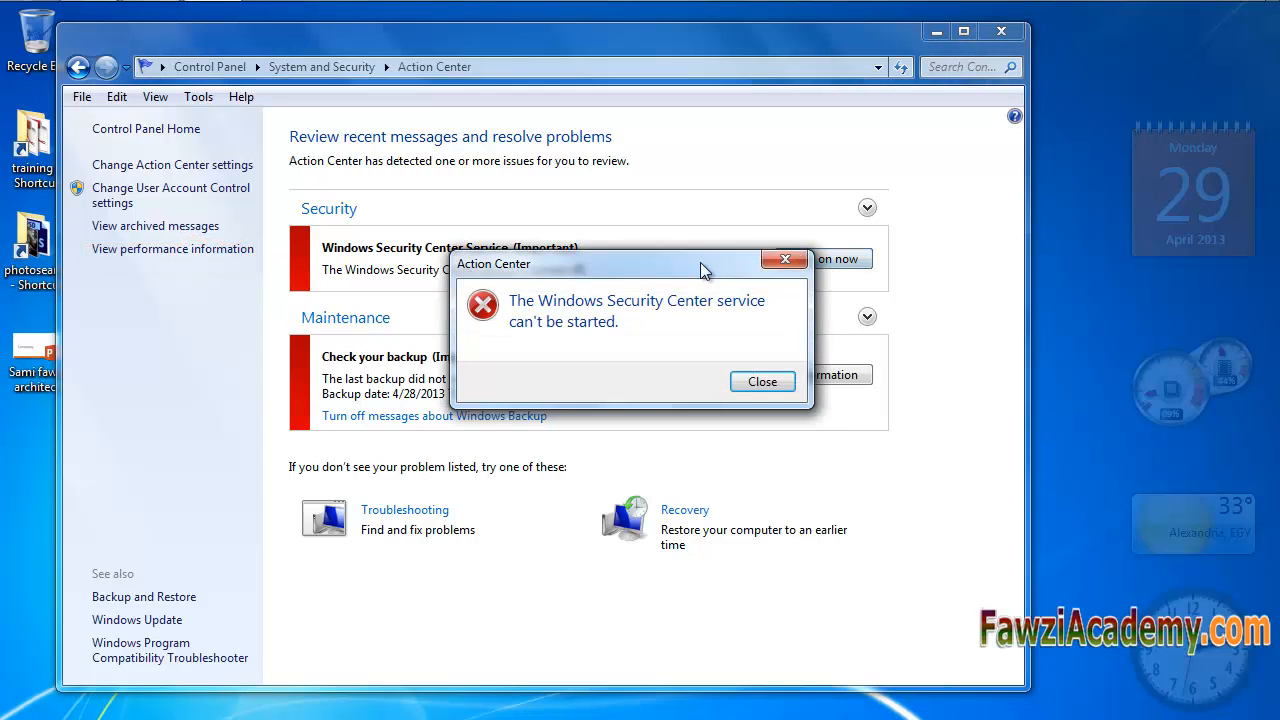
left_click_drag(630, 264, 255, 76)
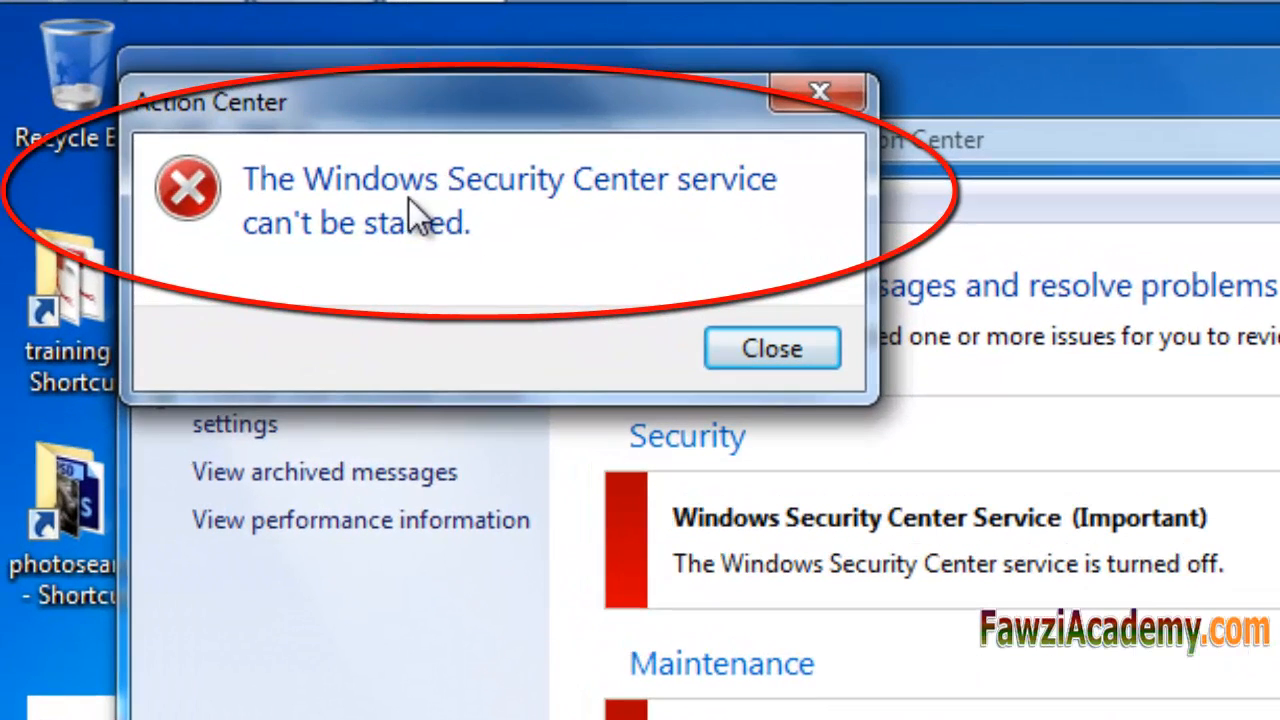
mouse_move(715, 205)
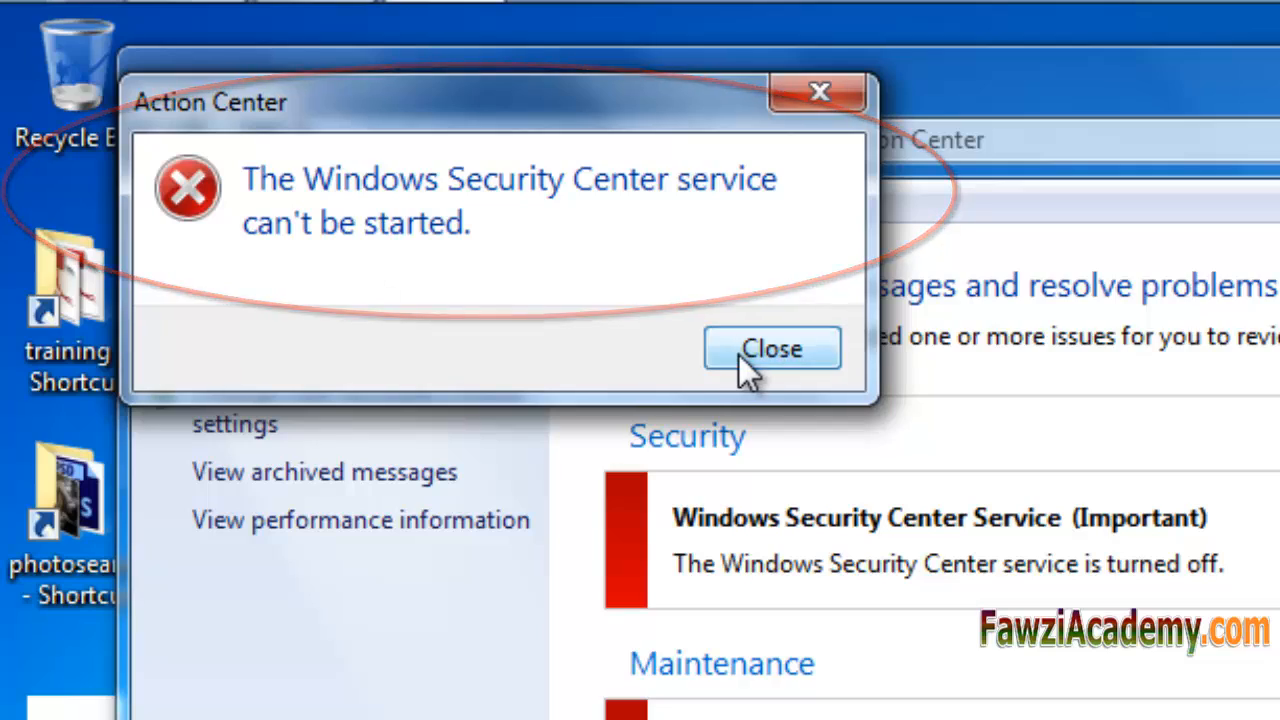
left_click(770, 348)
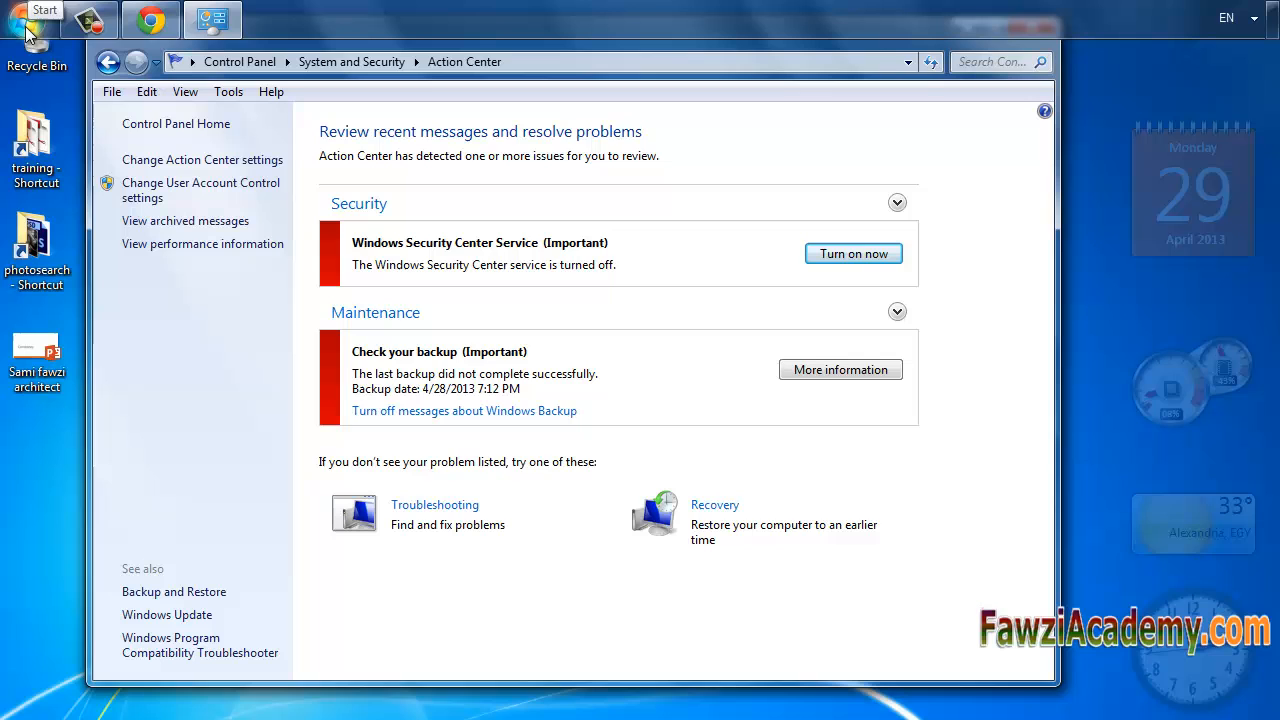
Search the Start menu for 'ser' and launch the Services console
left_click(45, 12)
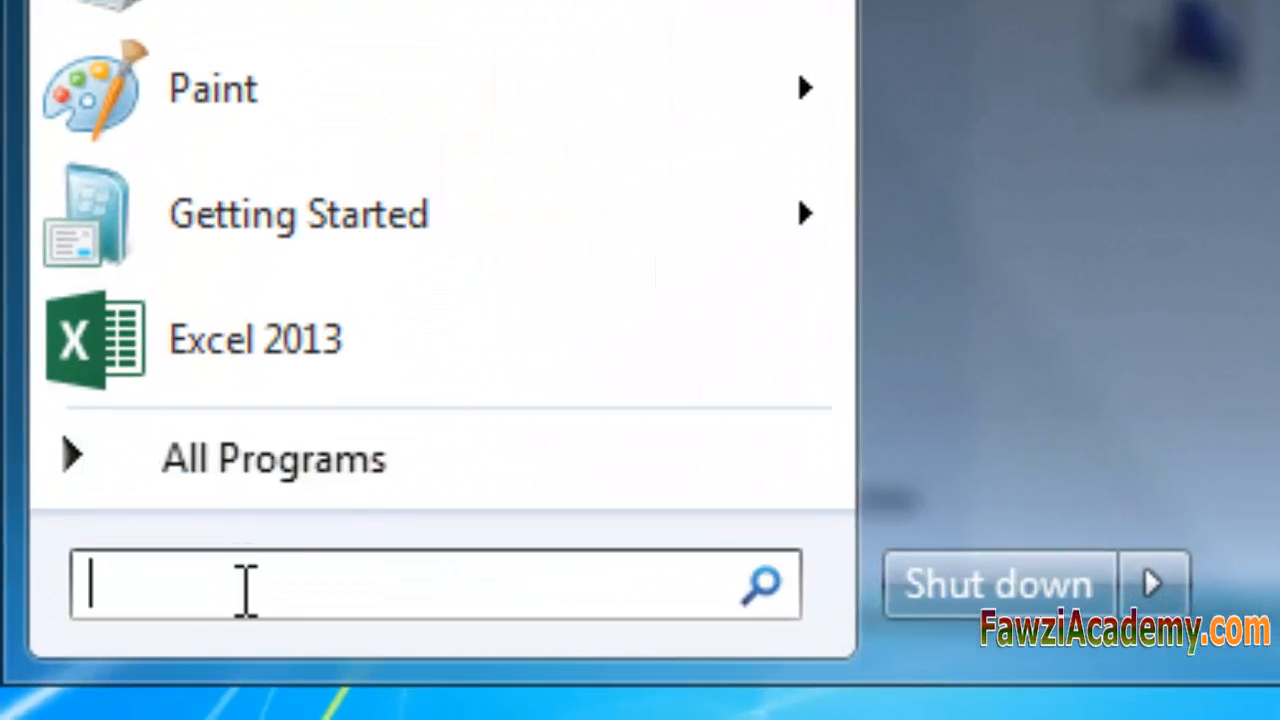
type("service")
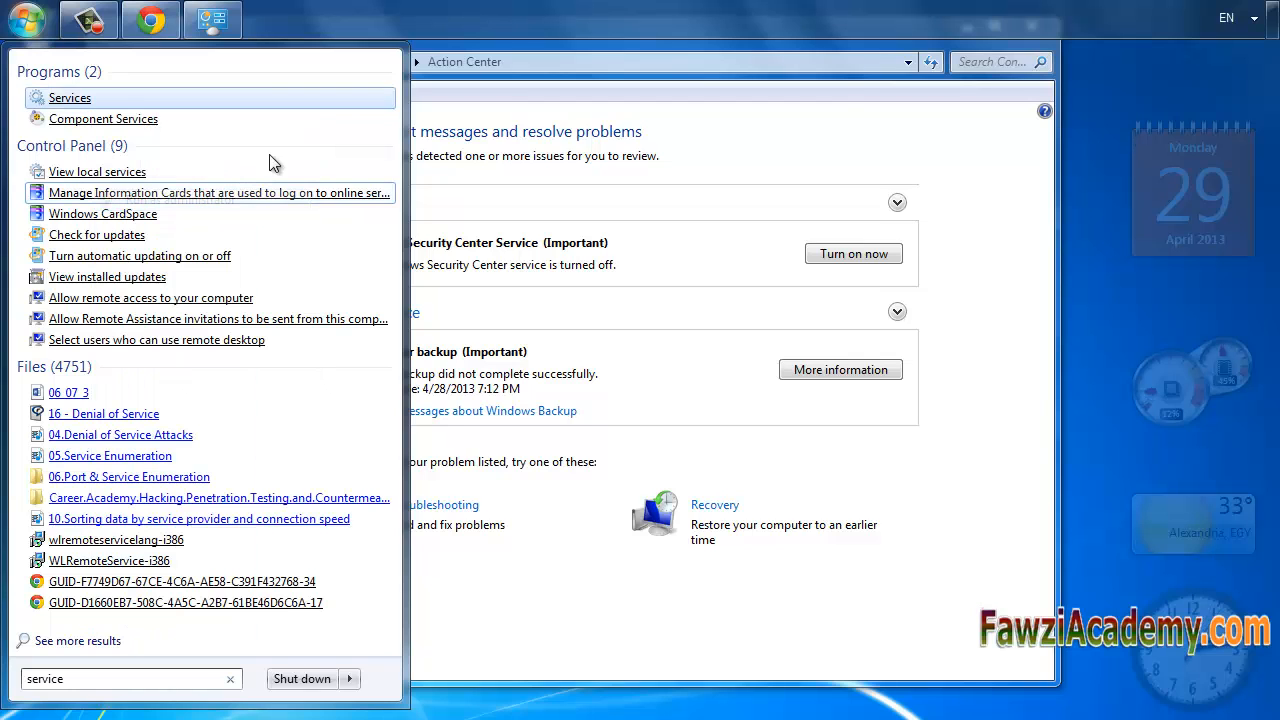
left_click(70, 97)
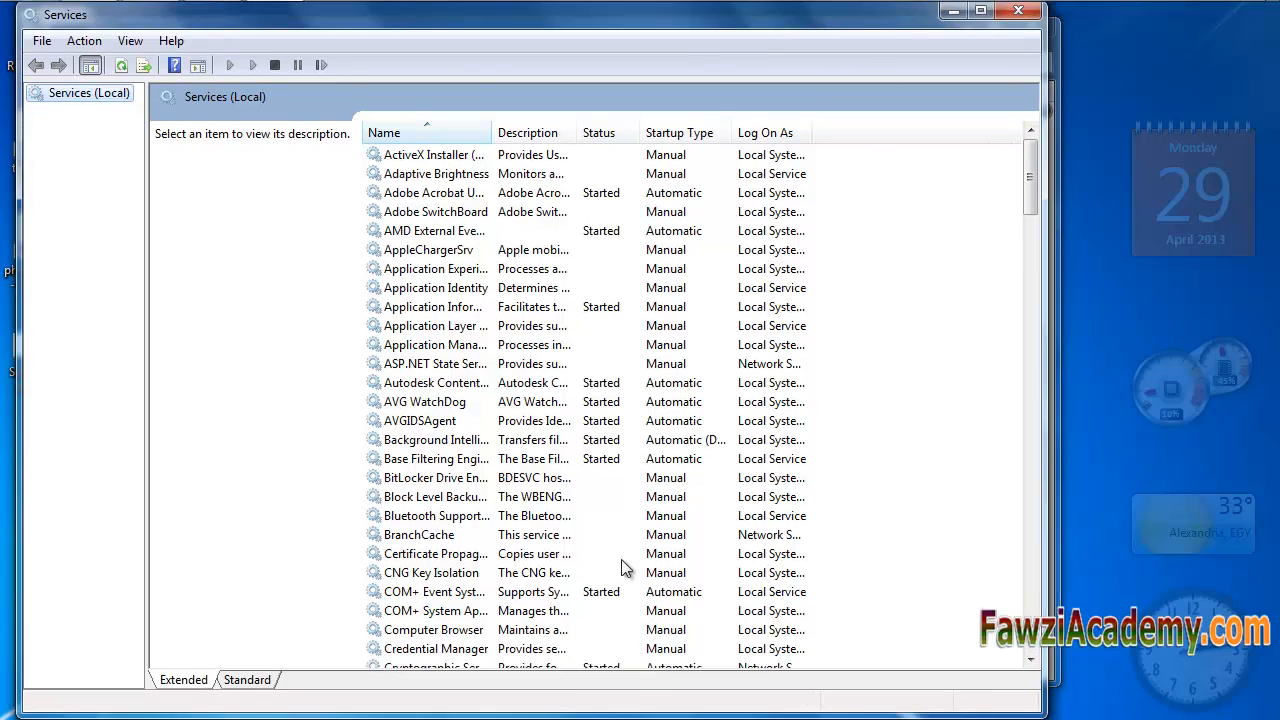
mouse_move(1031, 185)
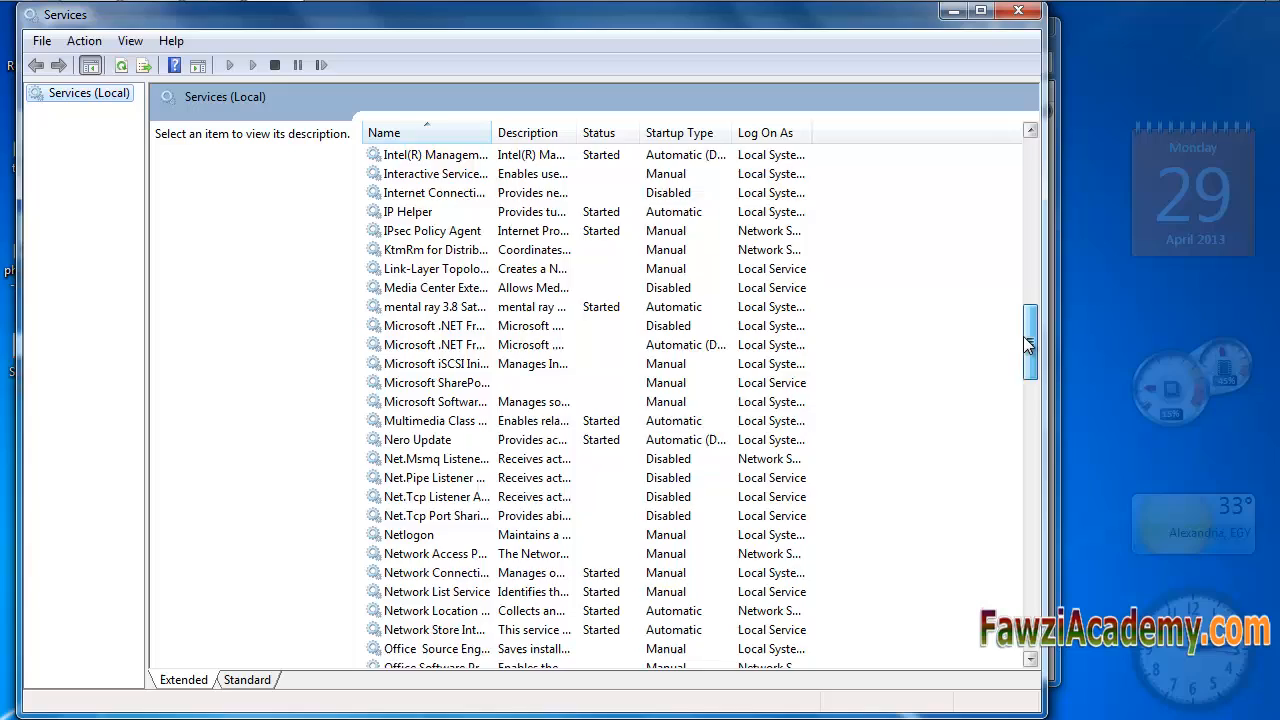
Scroll the Services list to Security Center (Disabled) and select it to show its description
left_click_drag(1030, 340, 1030, 465)
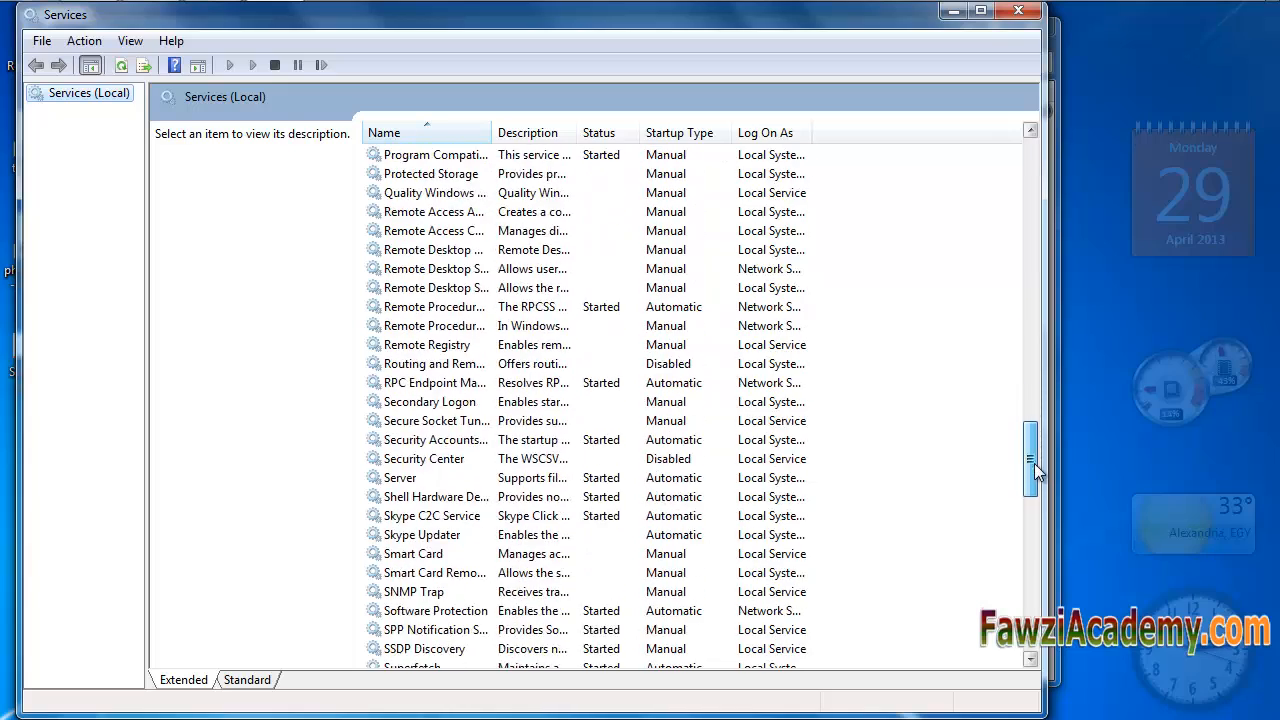
left_click_drag(1030, 460, 1030, 480)
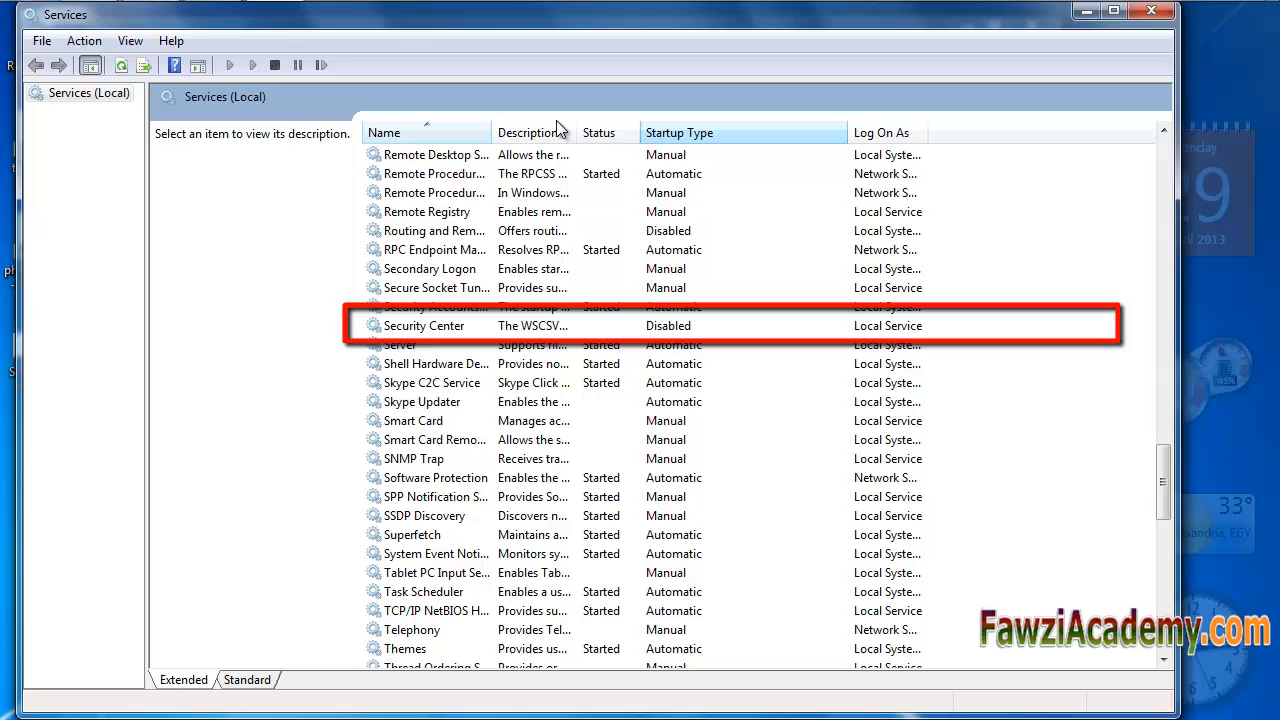
left_click_drag(576, 132, 710, 132)
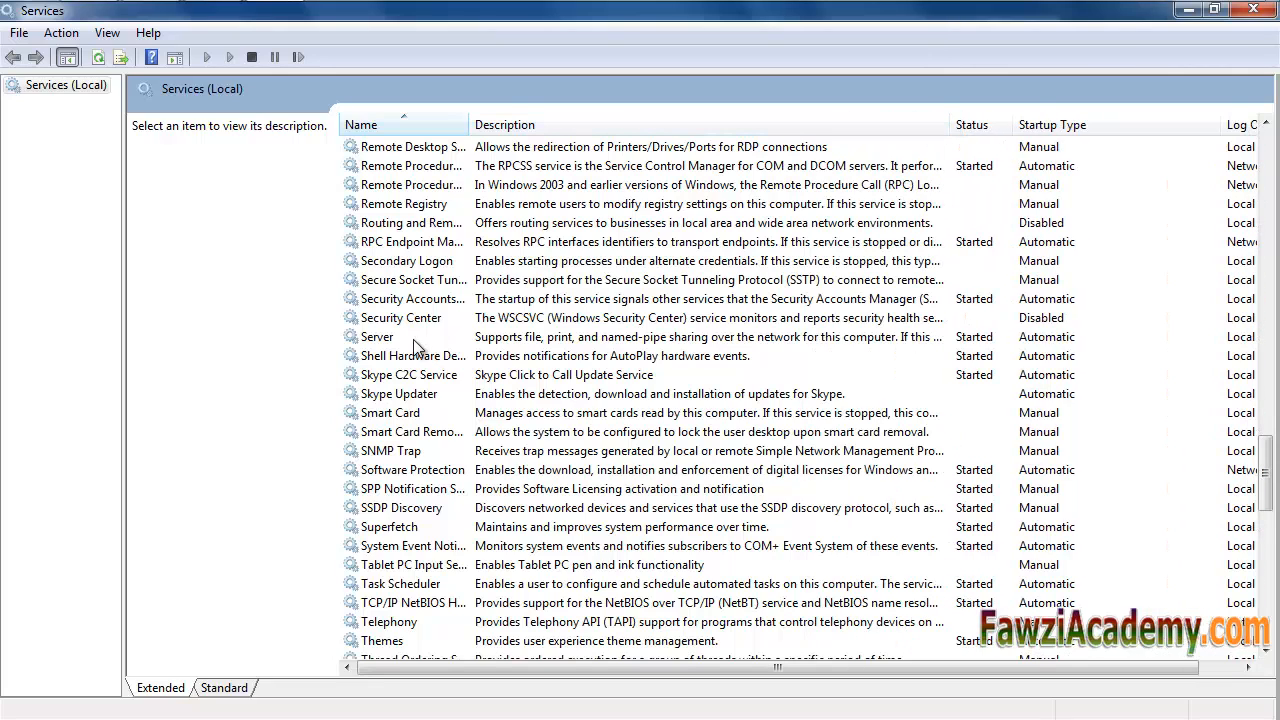
mouse_move(555, 325)
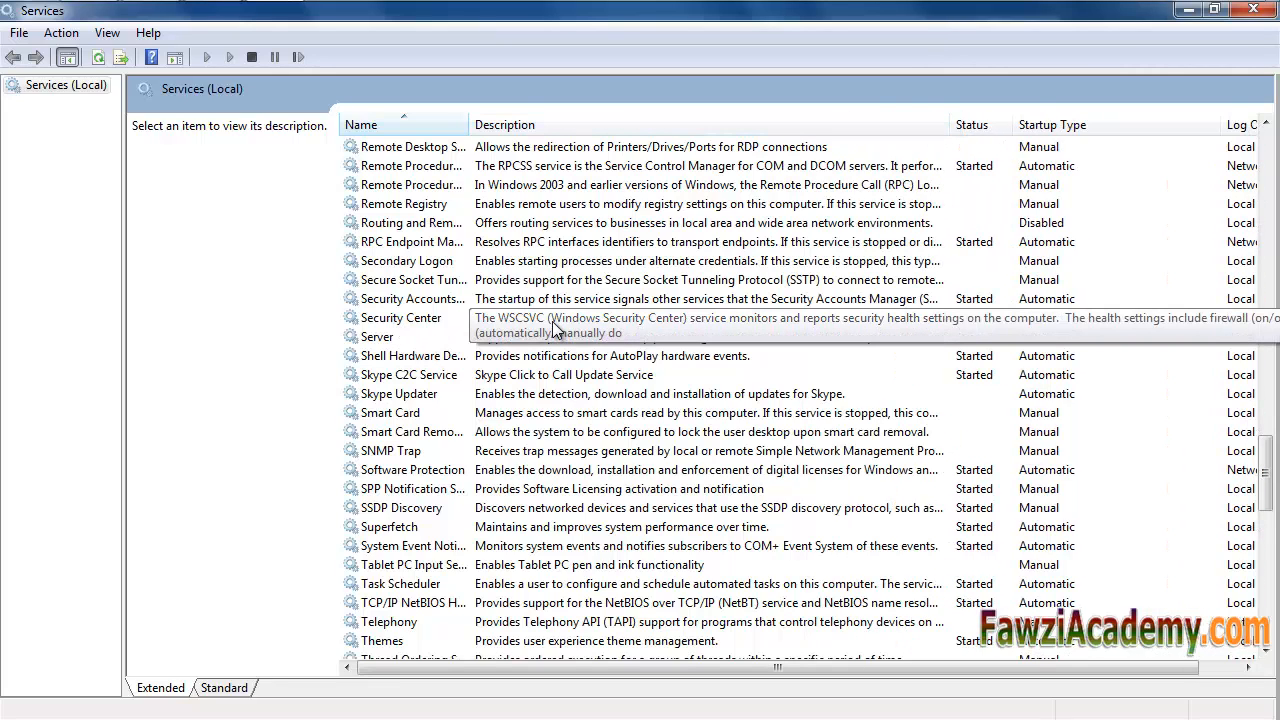
mouse_move(575, 330)
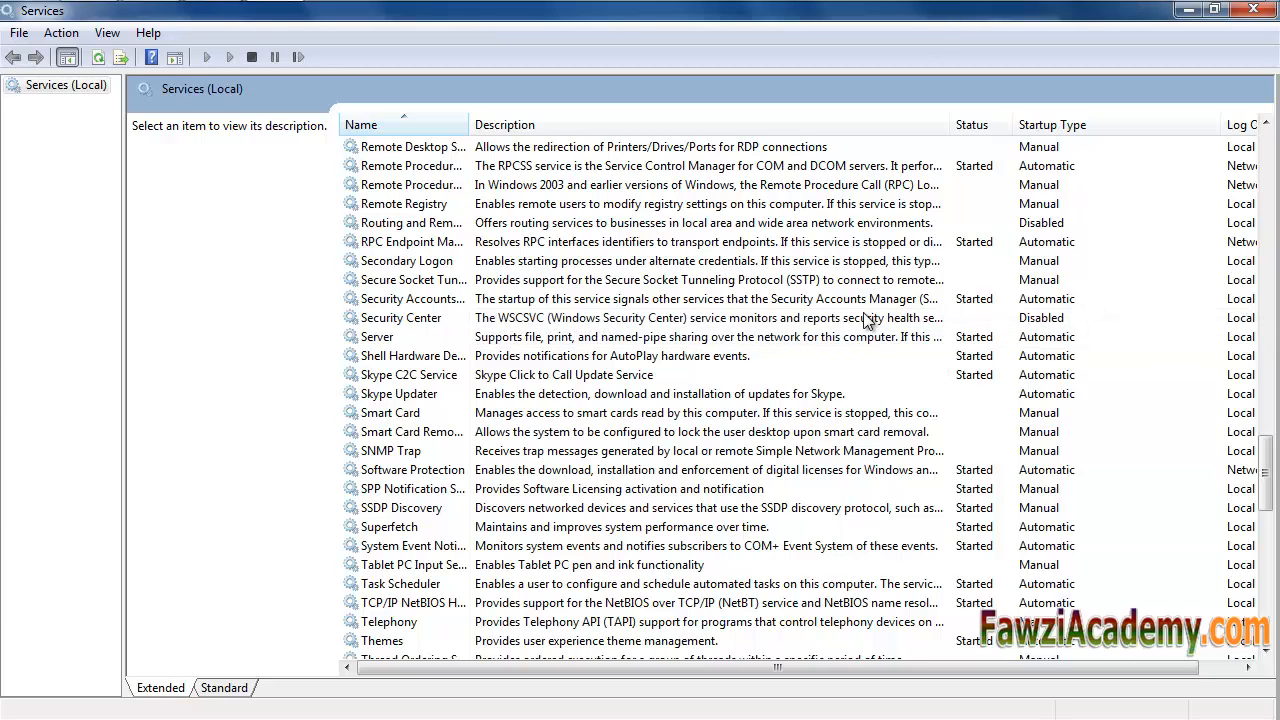
left_click(401, 317)
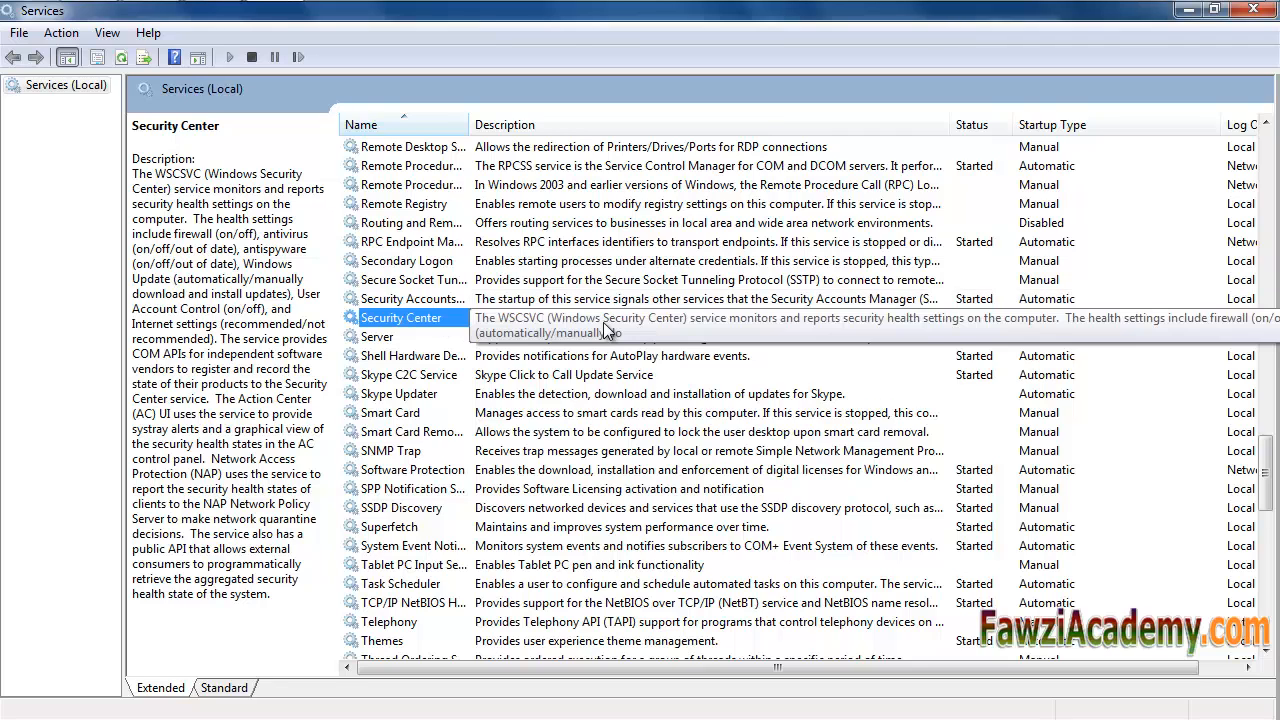
Bring up the Security Center service's Properties dialog via its right-click menu
double_click(402, 317)
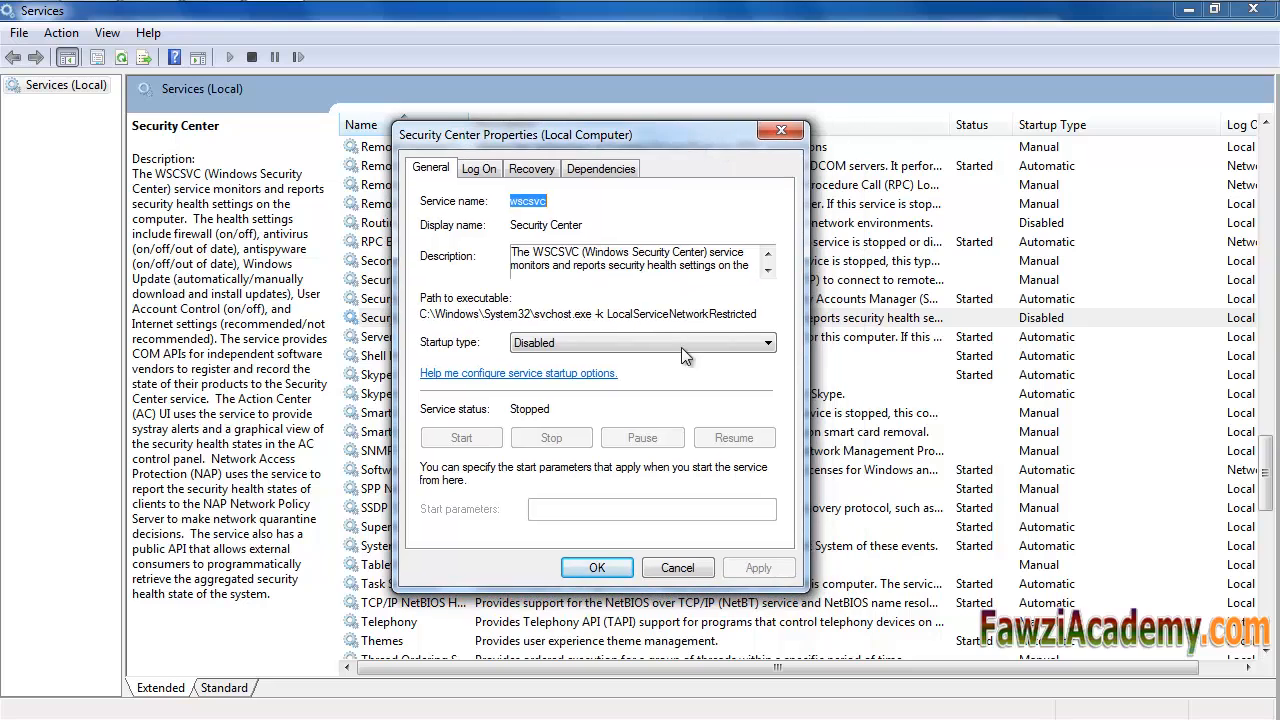
left_click(677, 567)
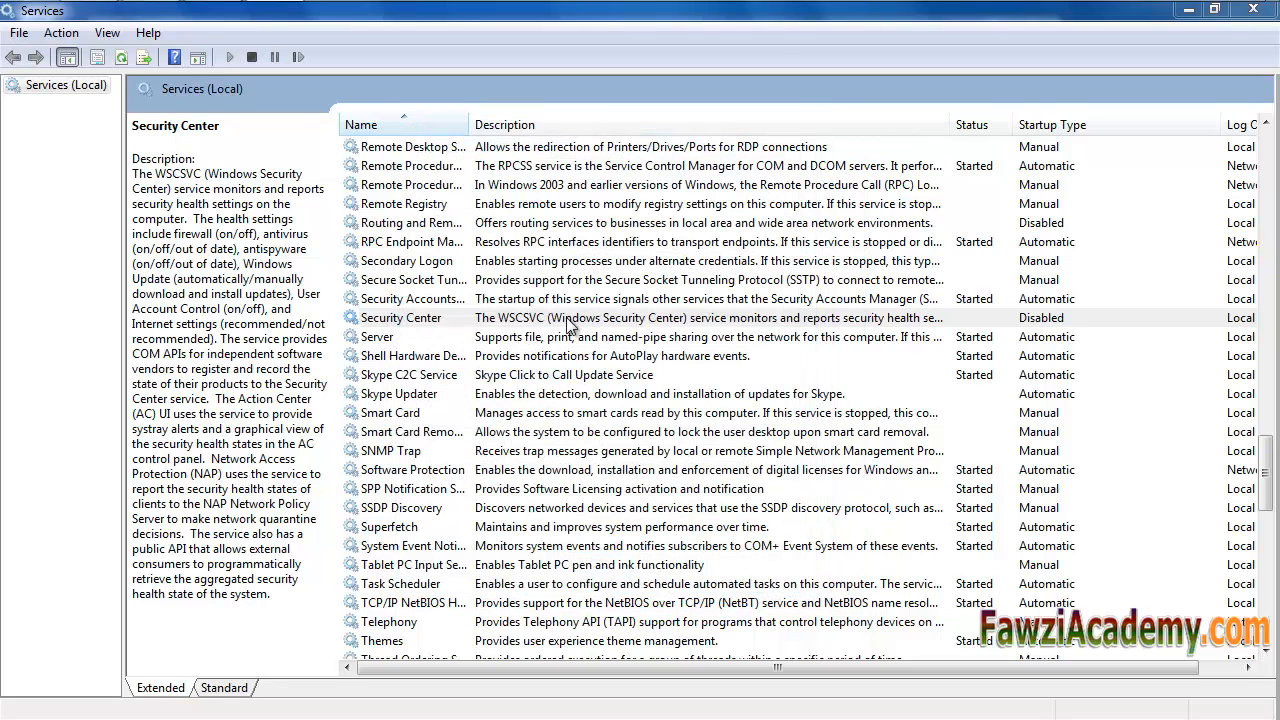
right_click(400, 317)
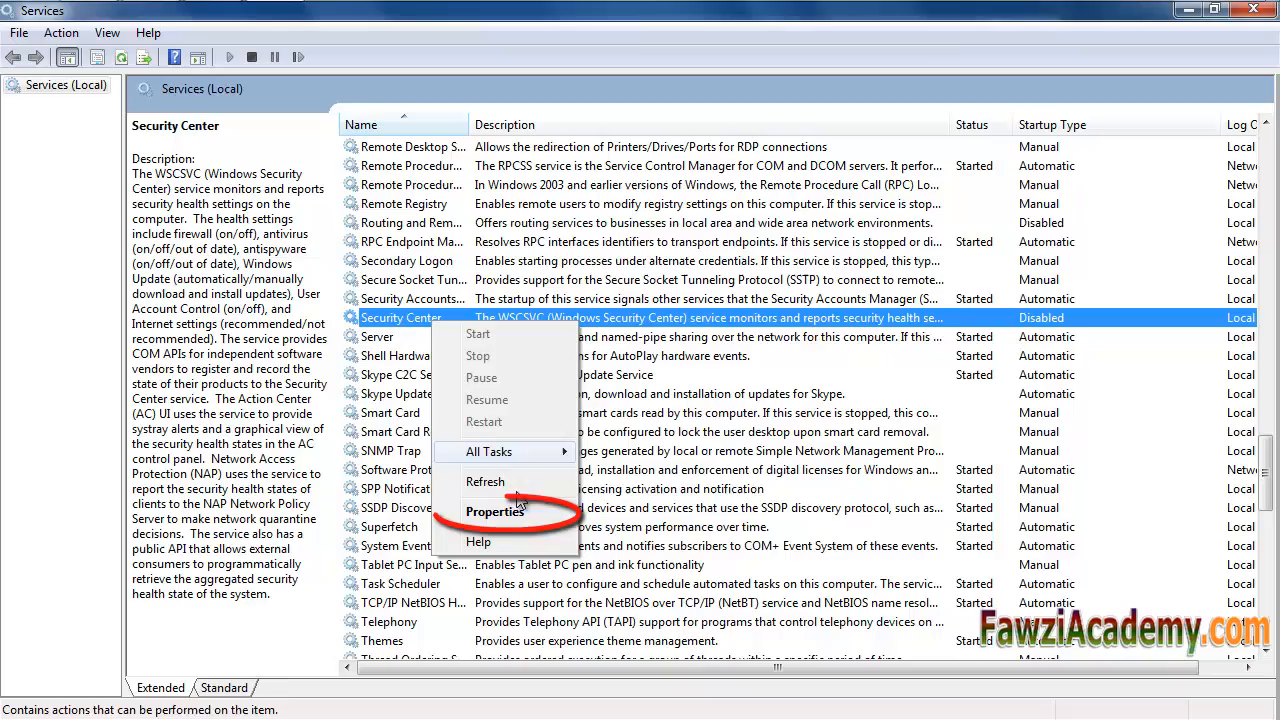
left_click(494, 511)
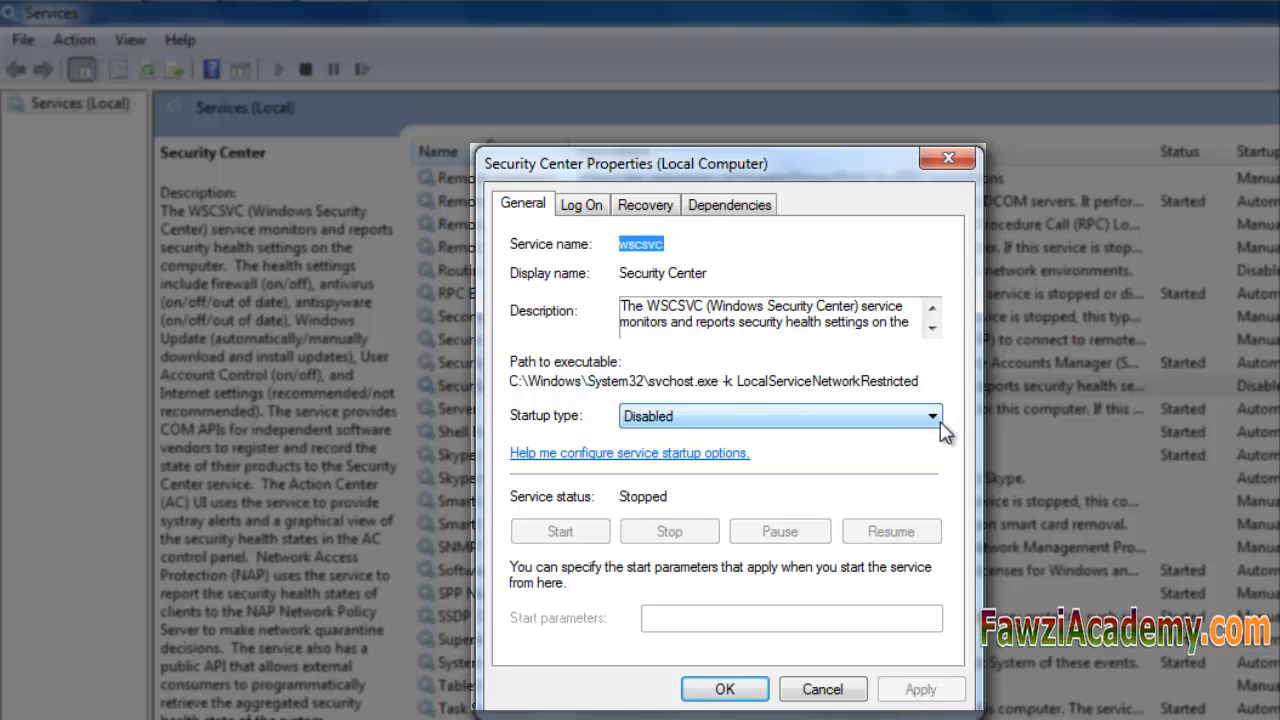
Set Security Center's startup type to Automatic, start the service and confirm with OK
left_click(931, 416)
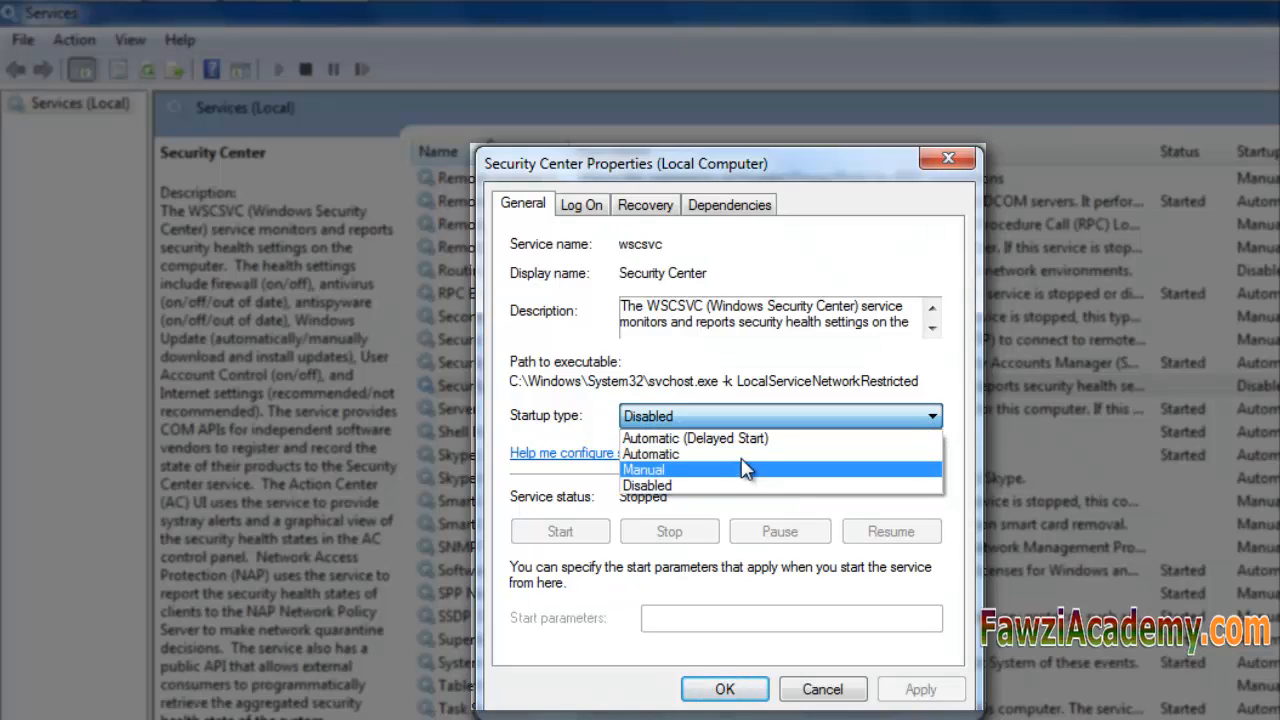
left_click(651, 454)
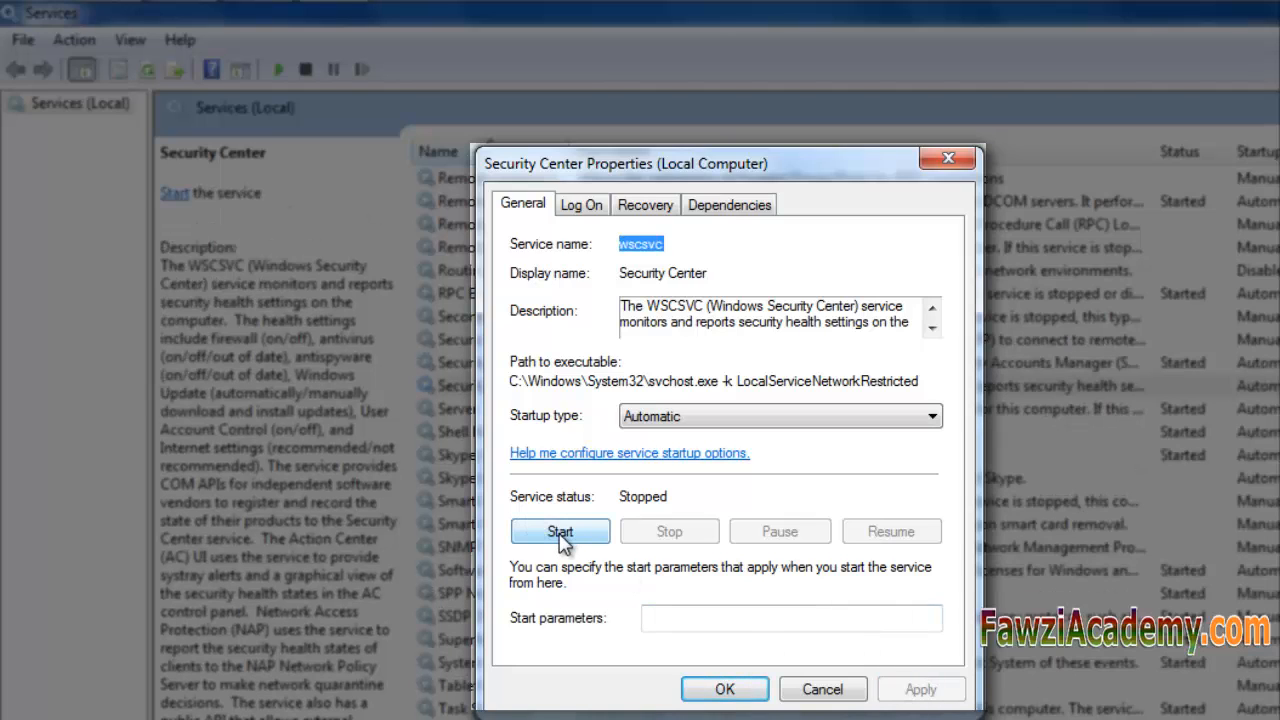
left_click(560, 531)
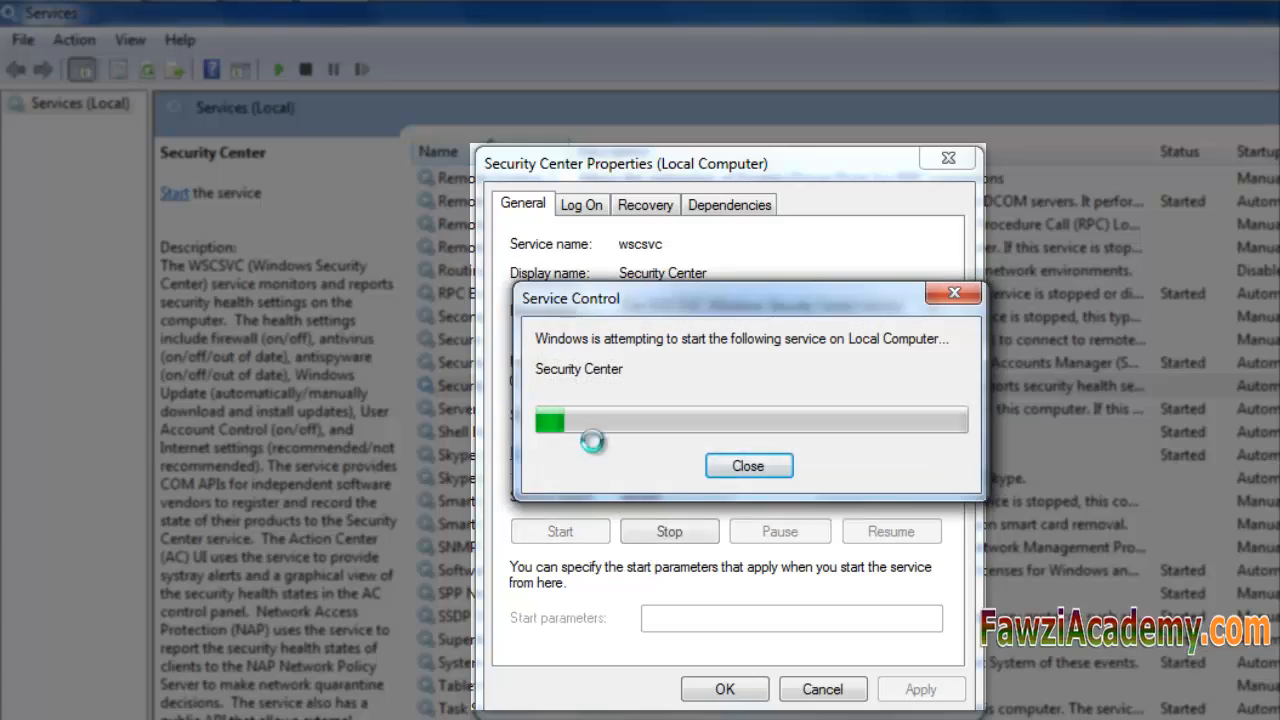
left_click(748, 465)
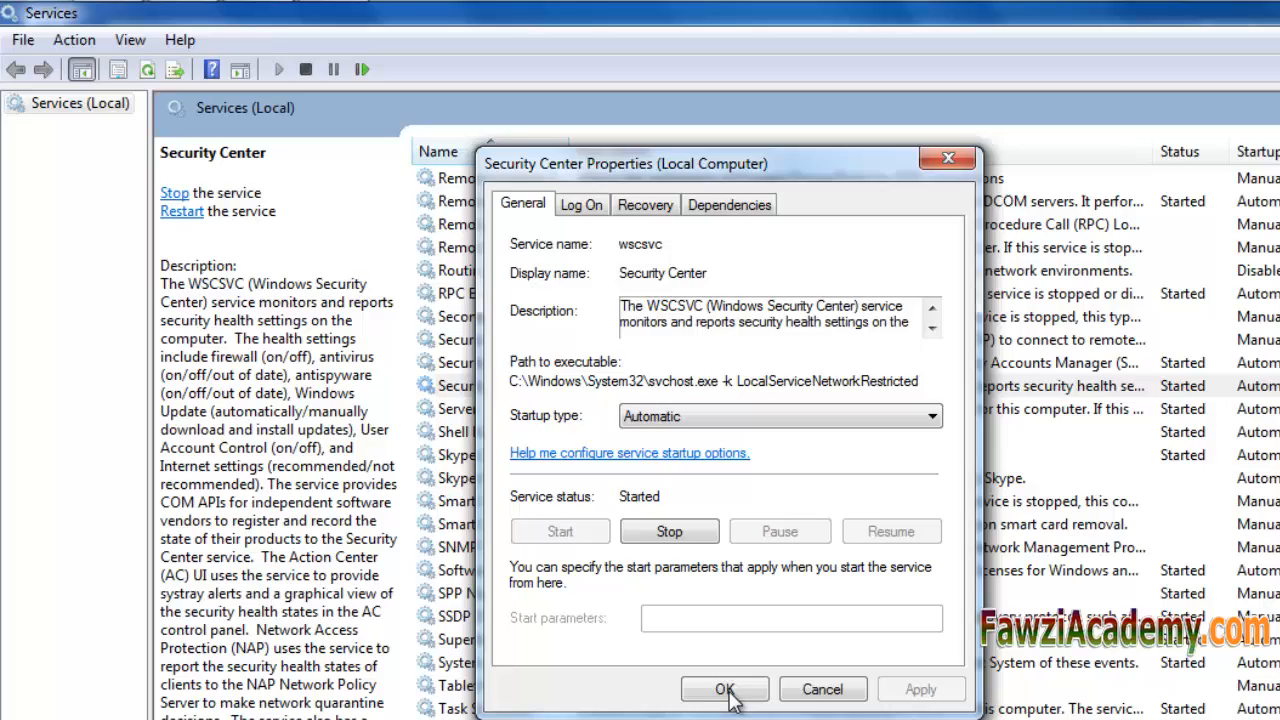
left_click(725, 689)
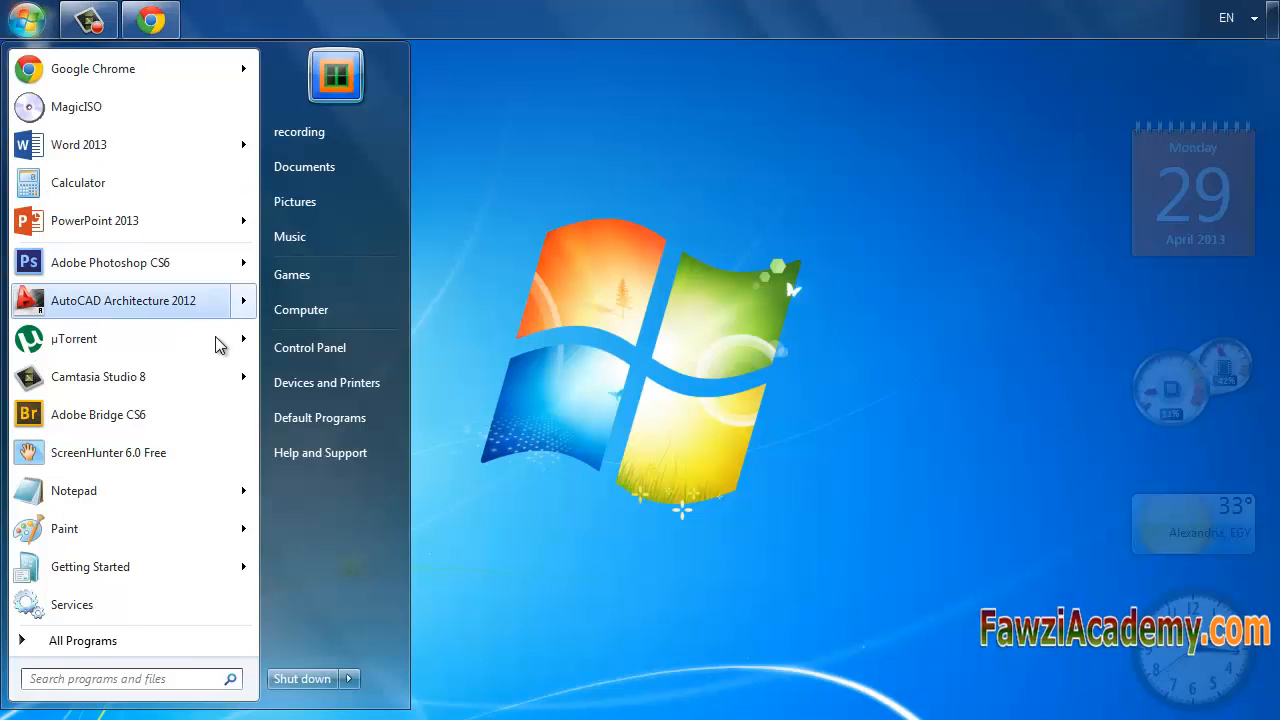
left_click(310, 347)
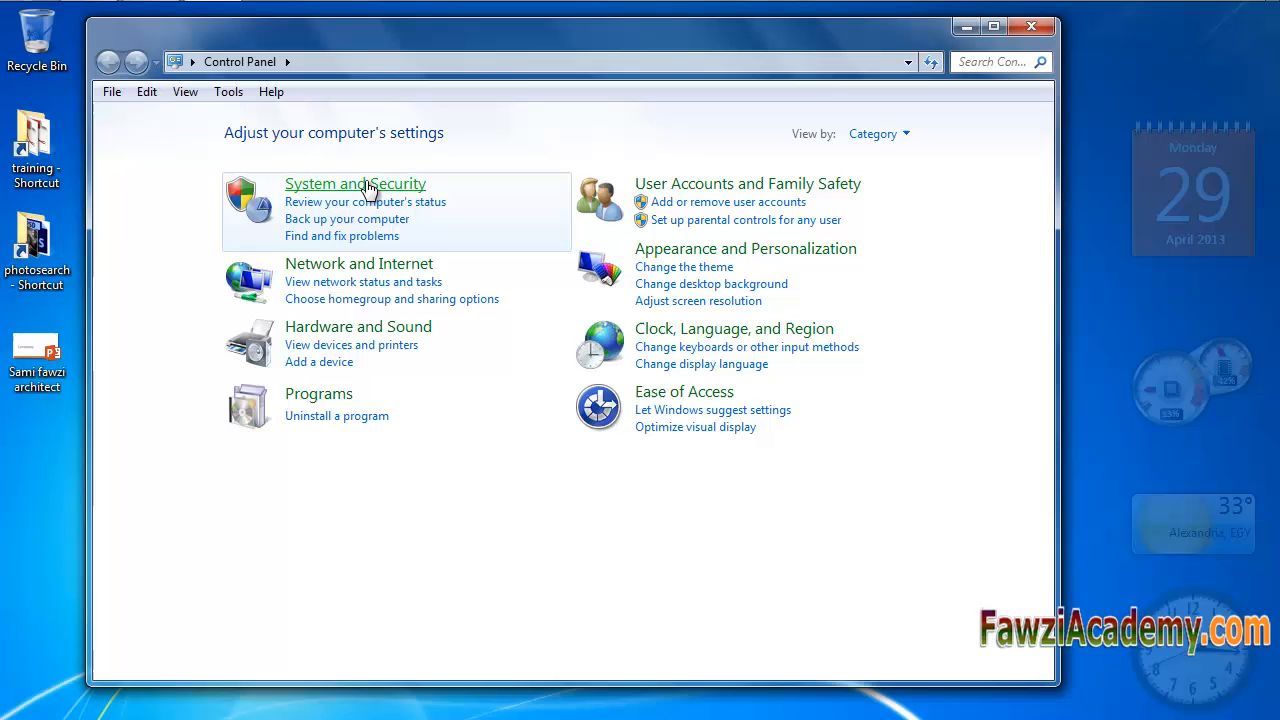
Return to Action Center under System and Security to view the firewall-off warning
left_click(355, 184)
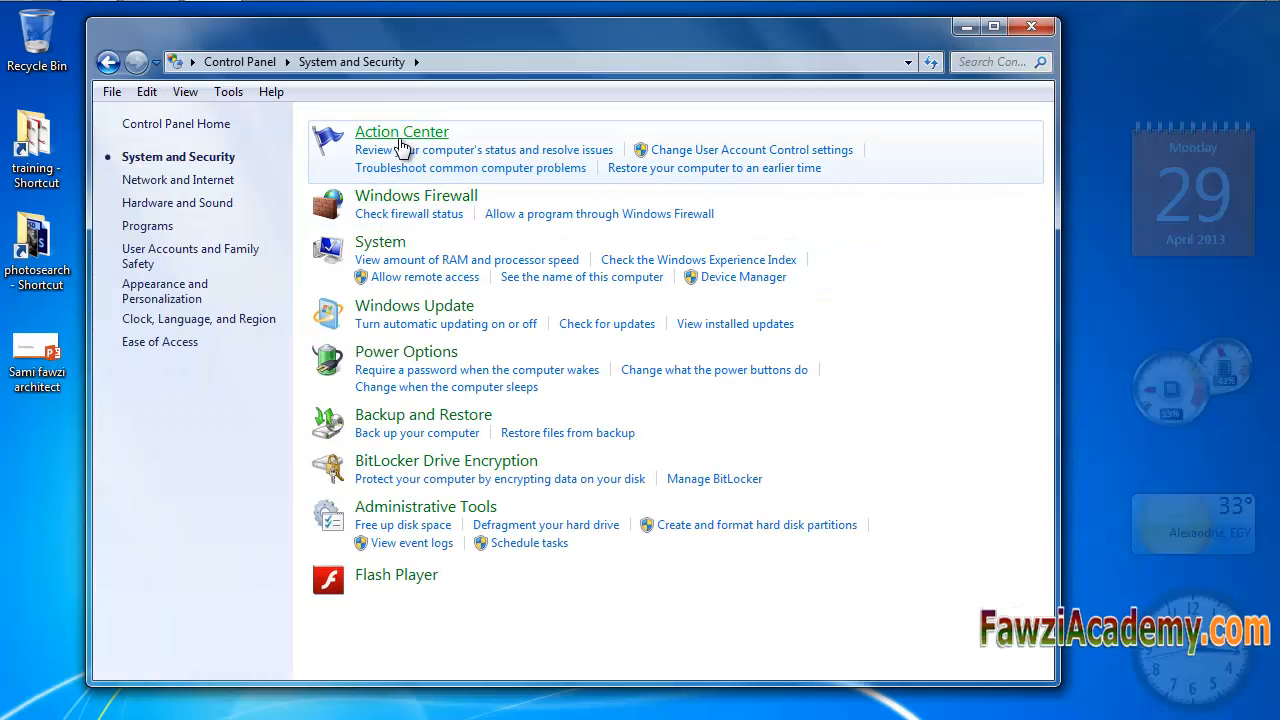
left_click(401, 131)
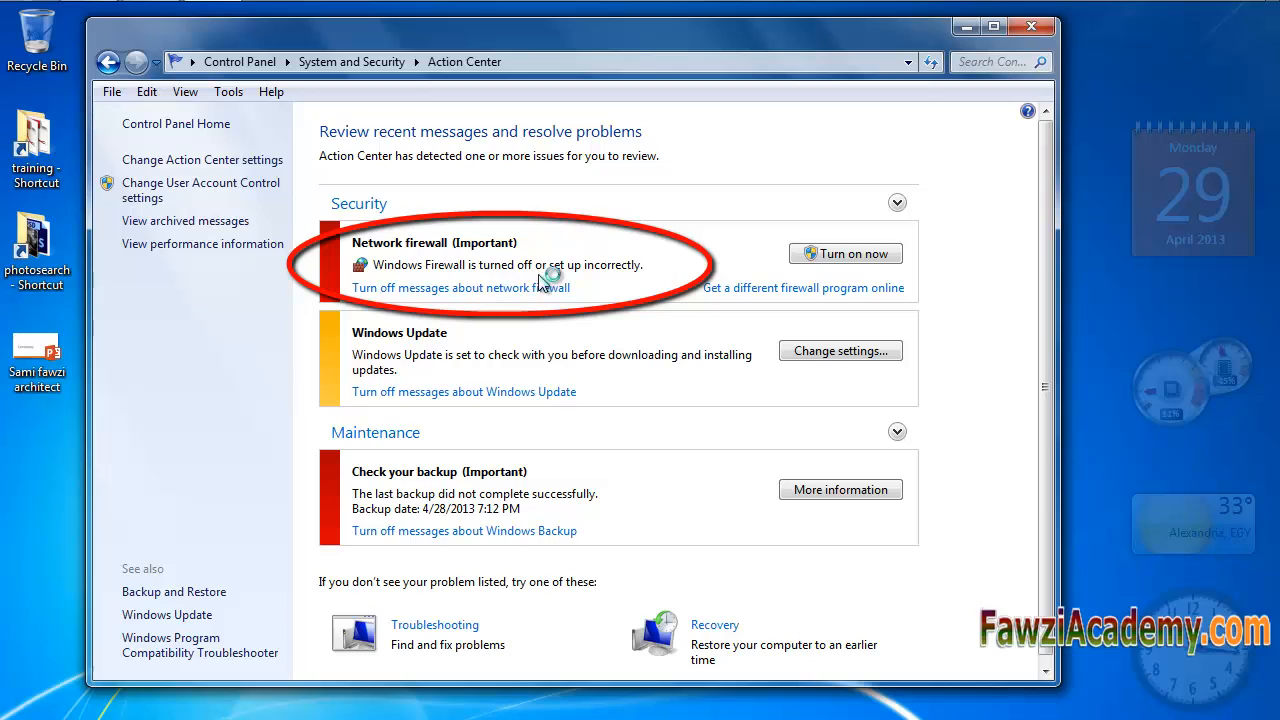
mouse_move(610, 278)
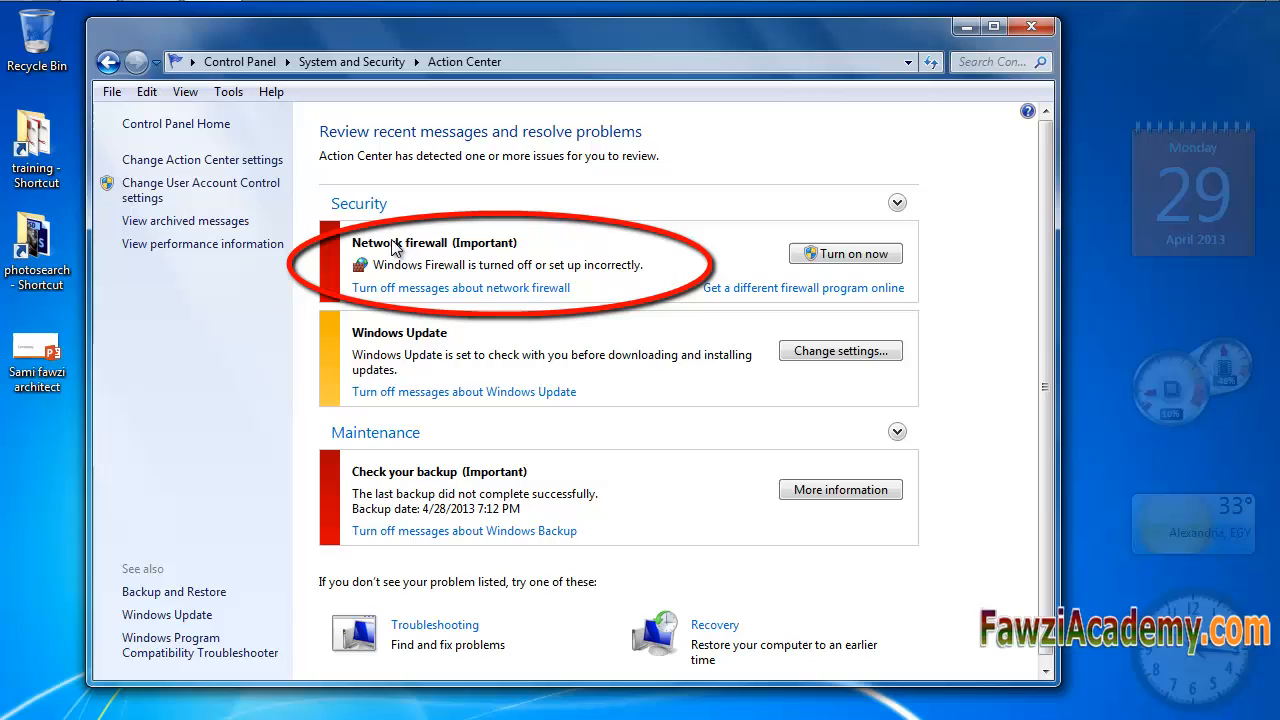
mouse_move(440, 272)
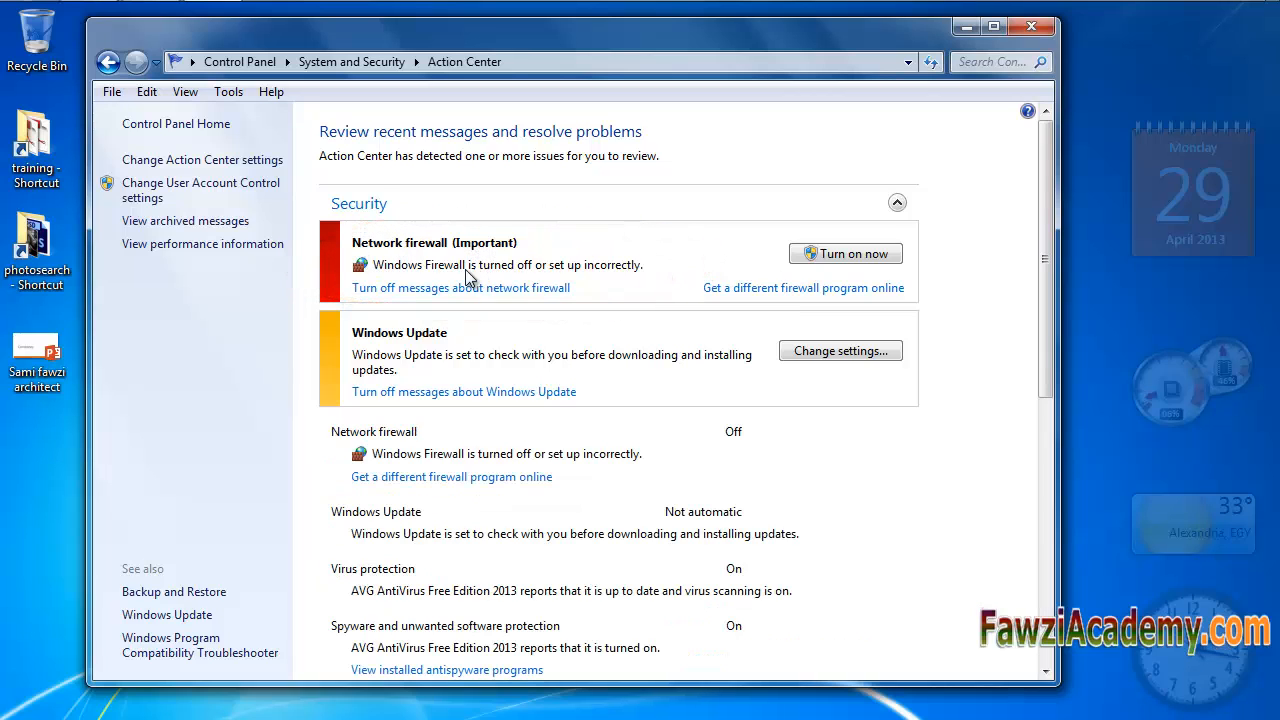
mouse_move(608, 282)
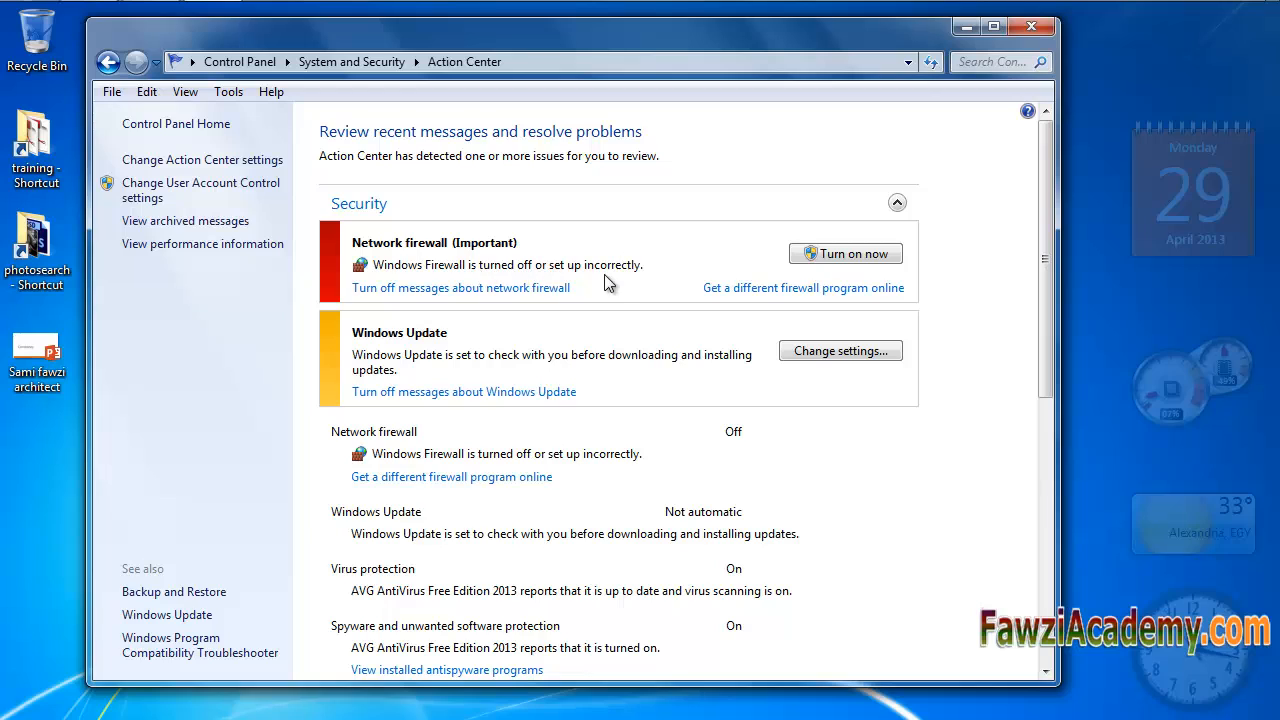
mouse_move(560, 280)
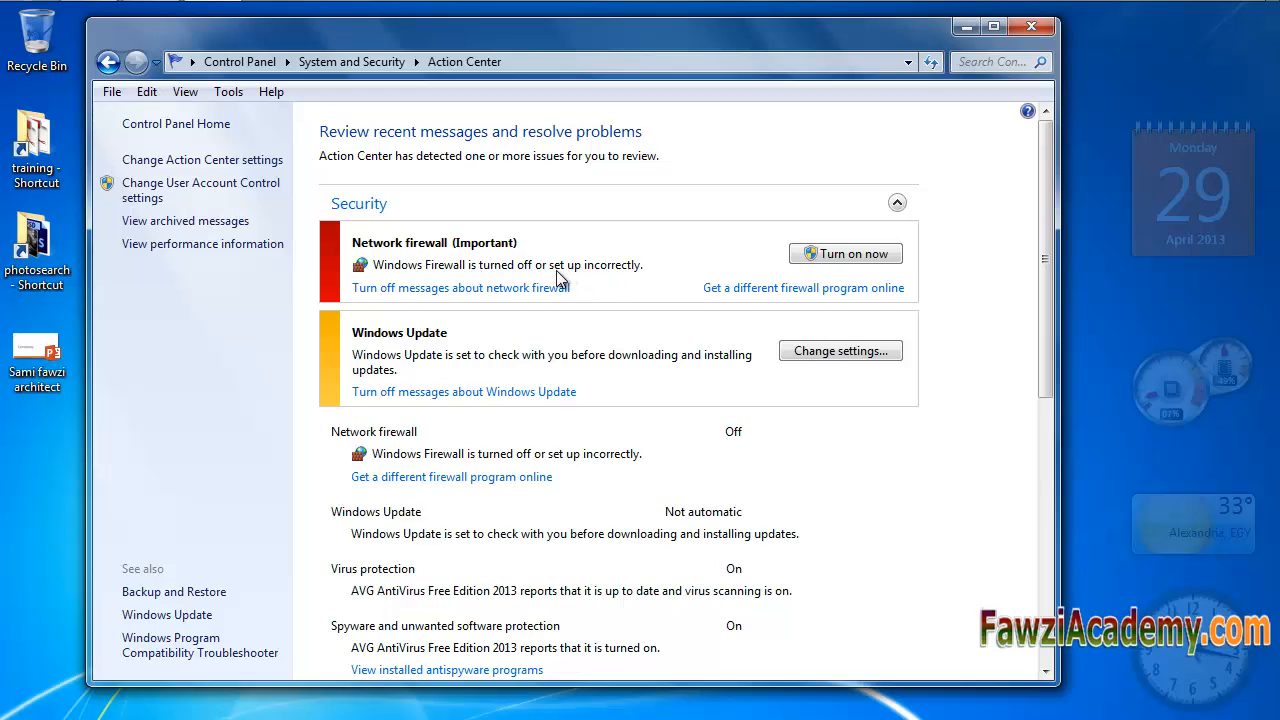
mouse_move(620, 278)
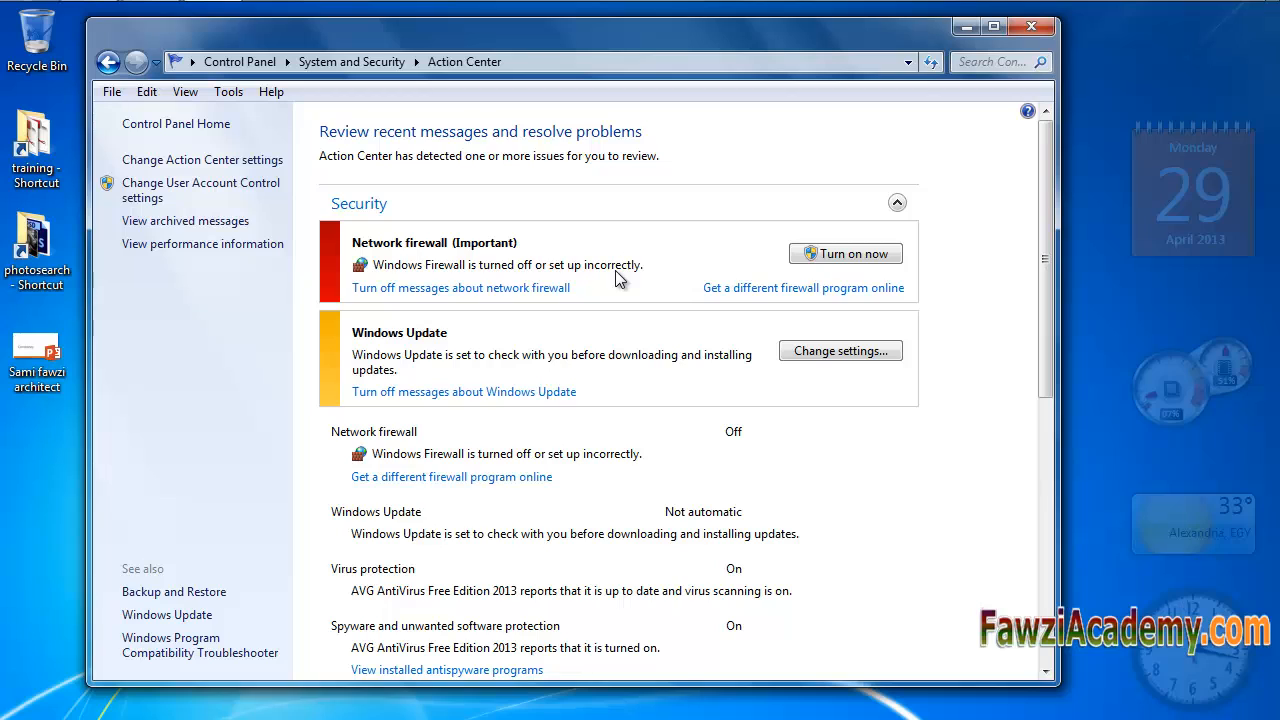
mouse_move(525, 263)
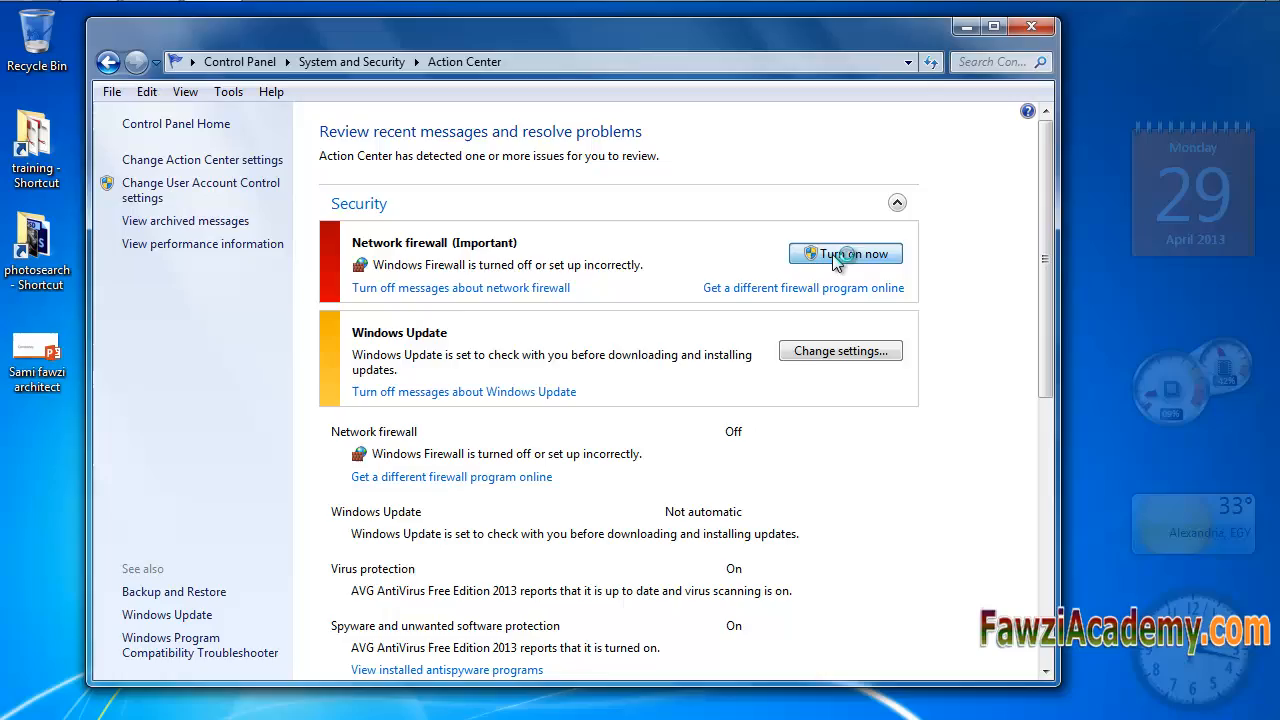
Try turning on Windows Firewall via Action Center and recommended settings, hitting error 0x80070422
left_click(845, 253)
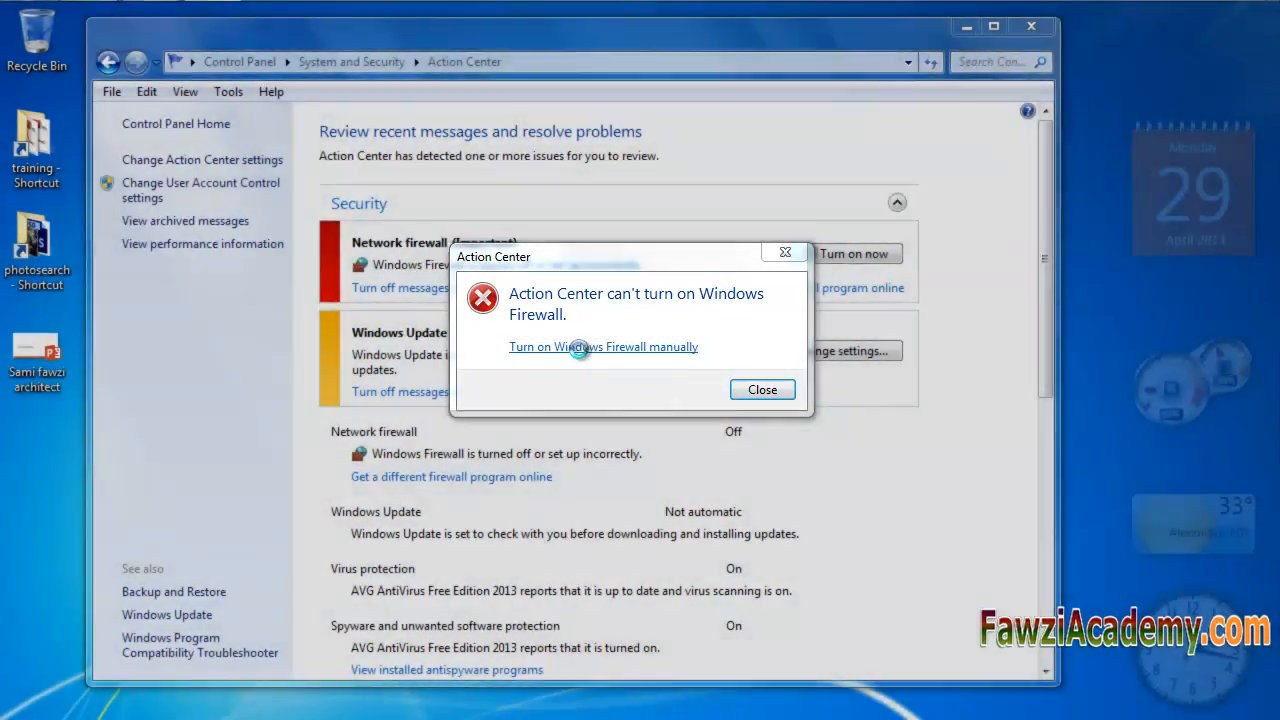
left_click(603, 346)
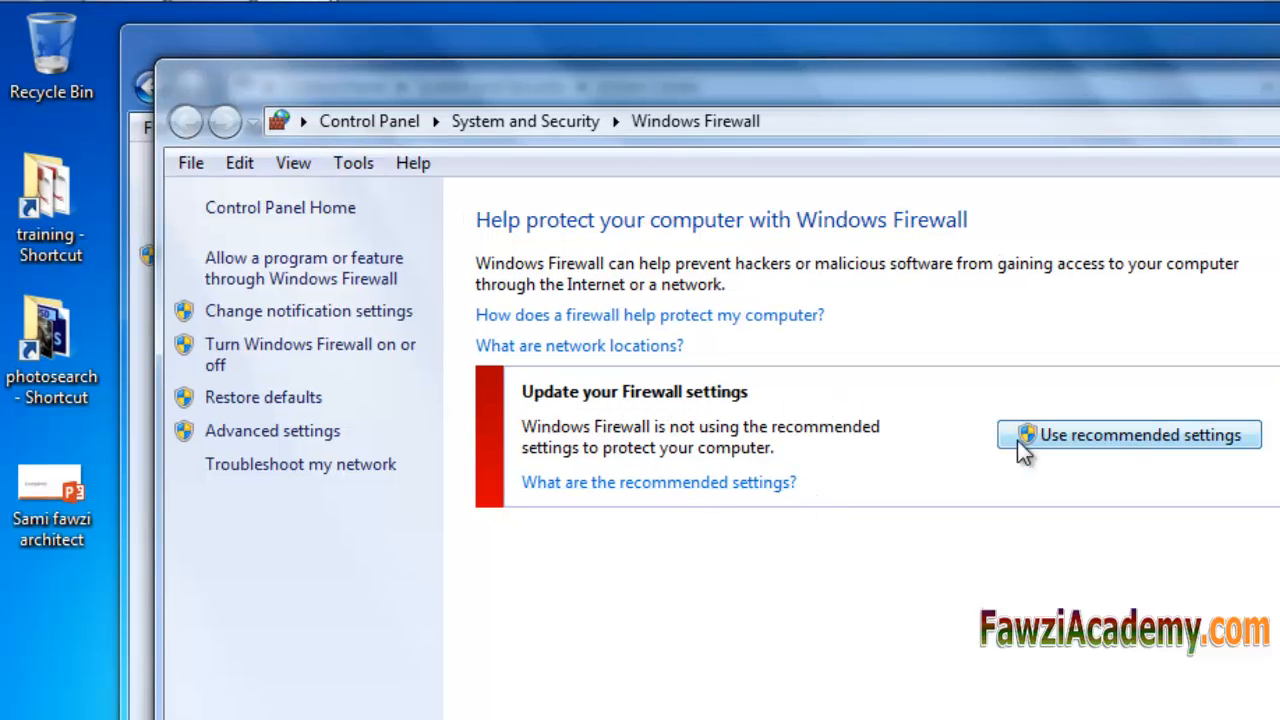
mouse_move(1093, 463)
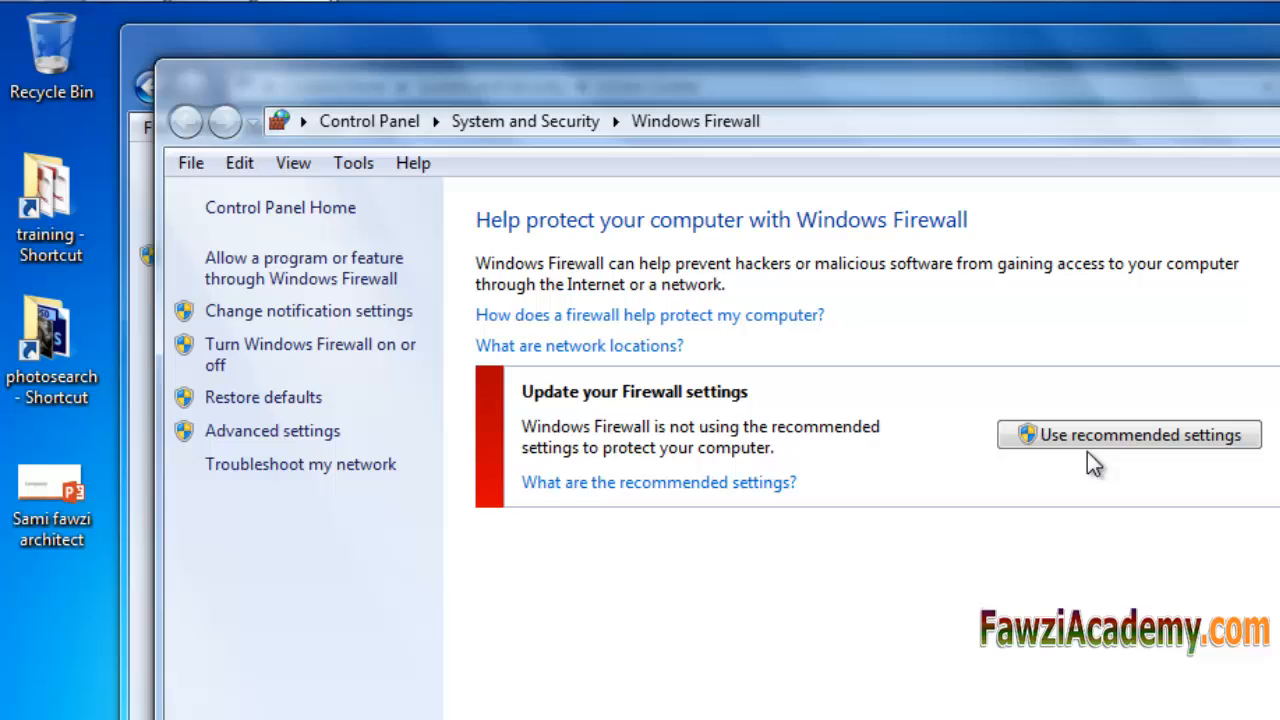
left_click(1128, 434)
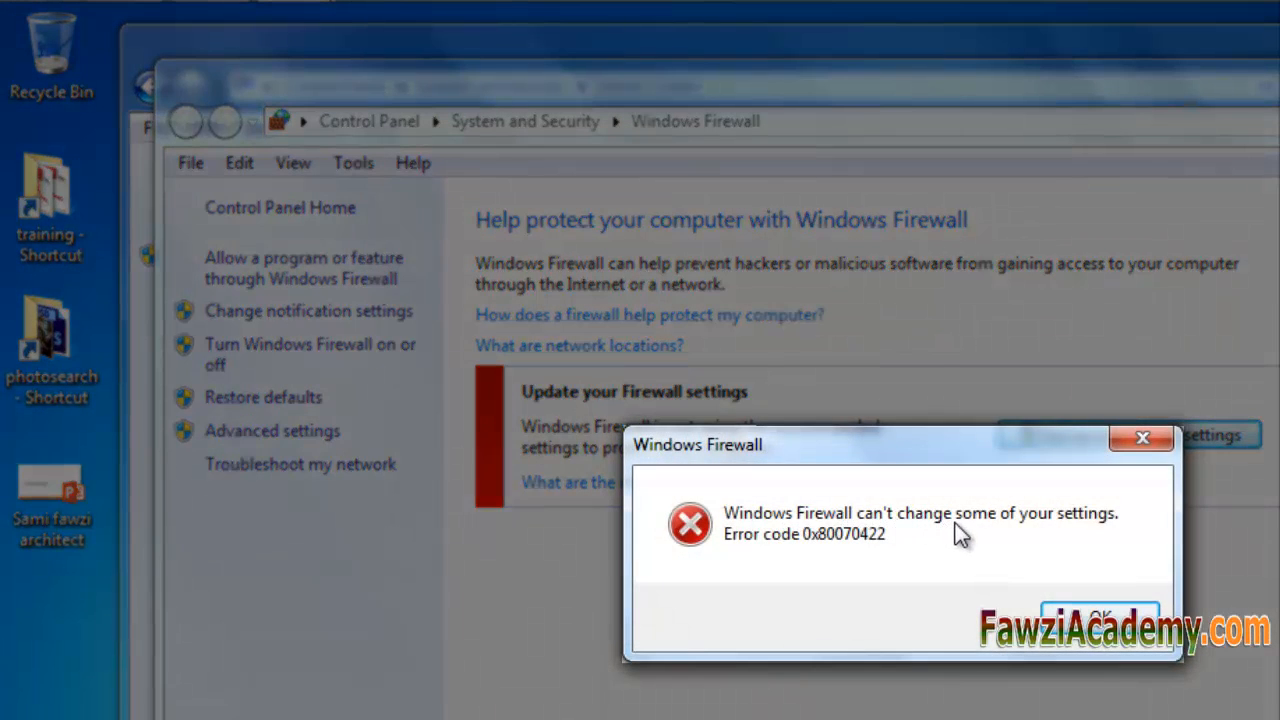
mouse_move(968, 527)
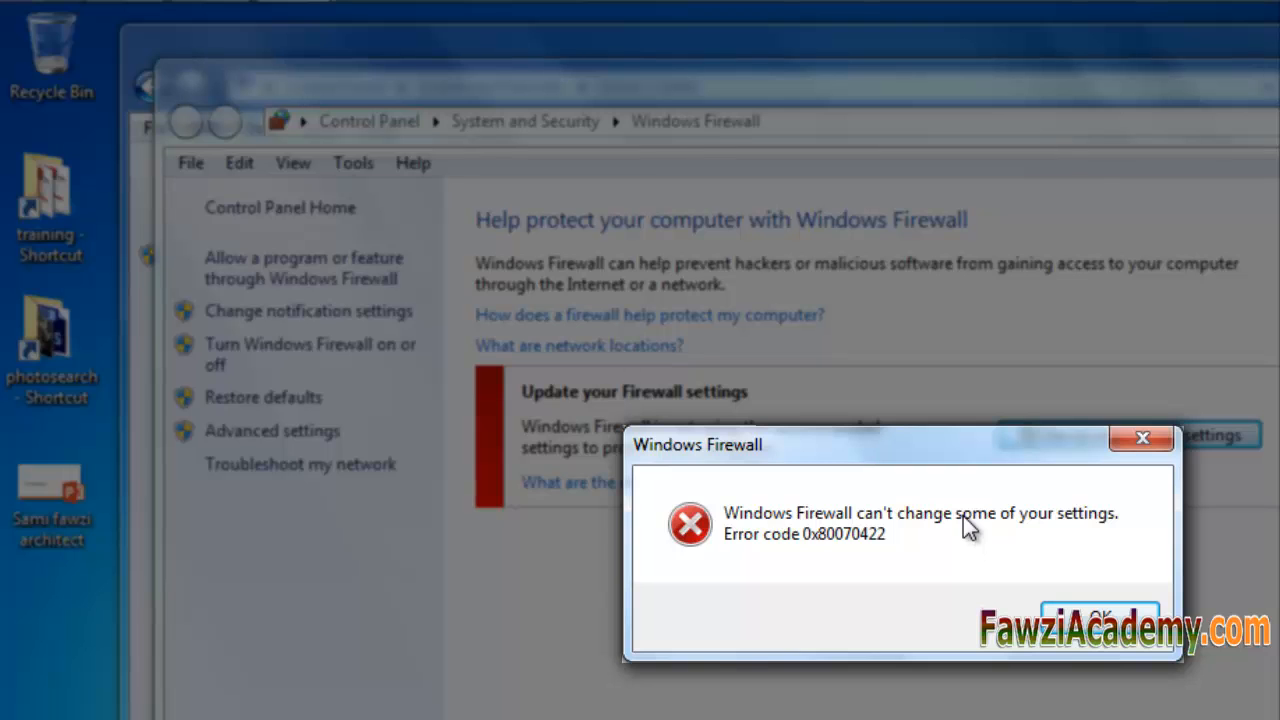
mouse_move(822, 543)
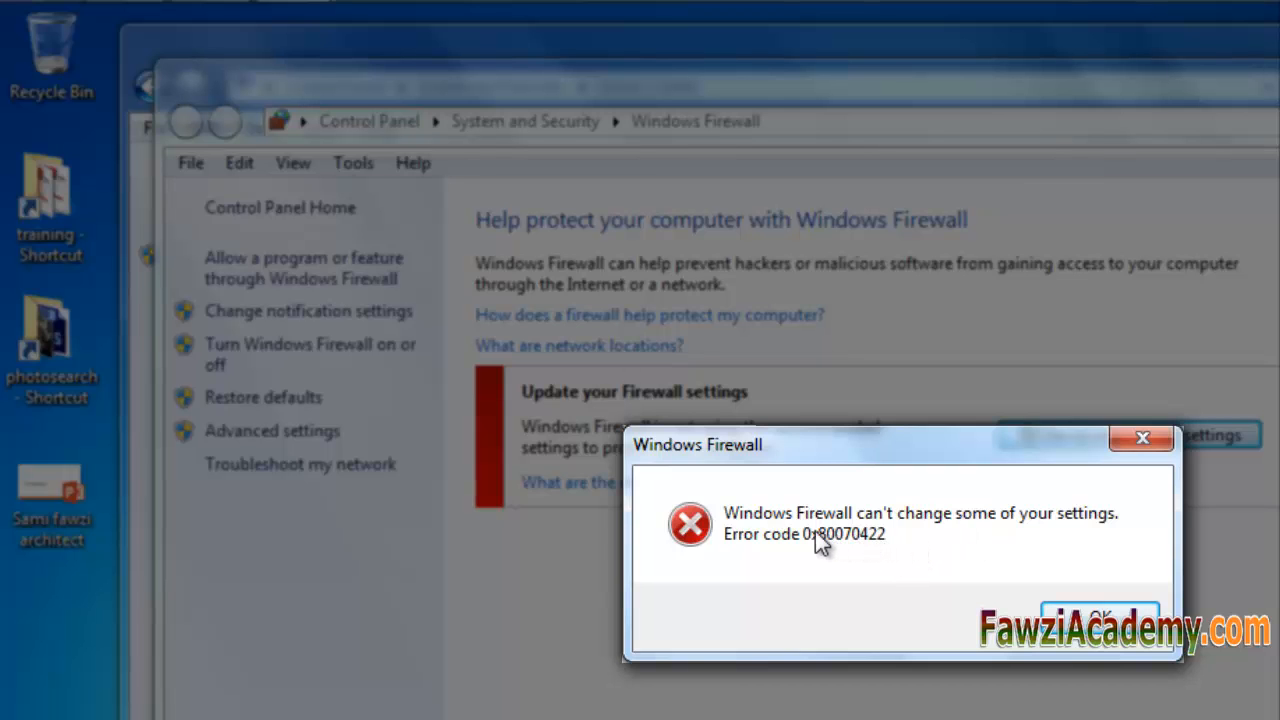
mouse_move(915, 470)
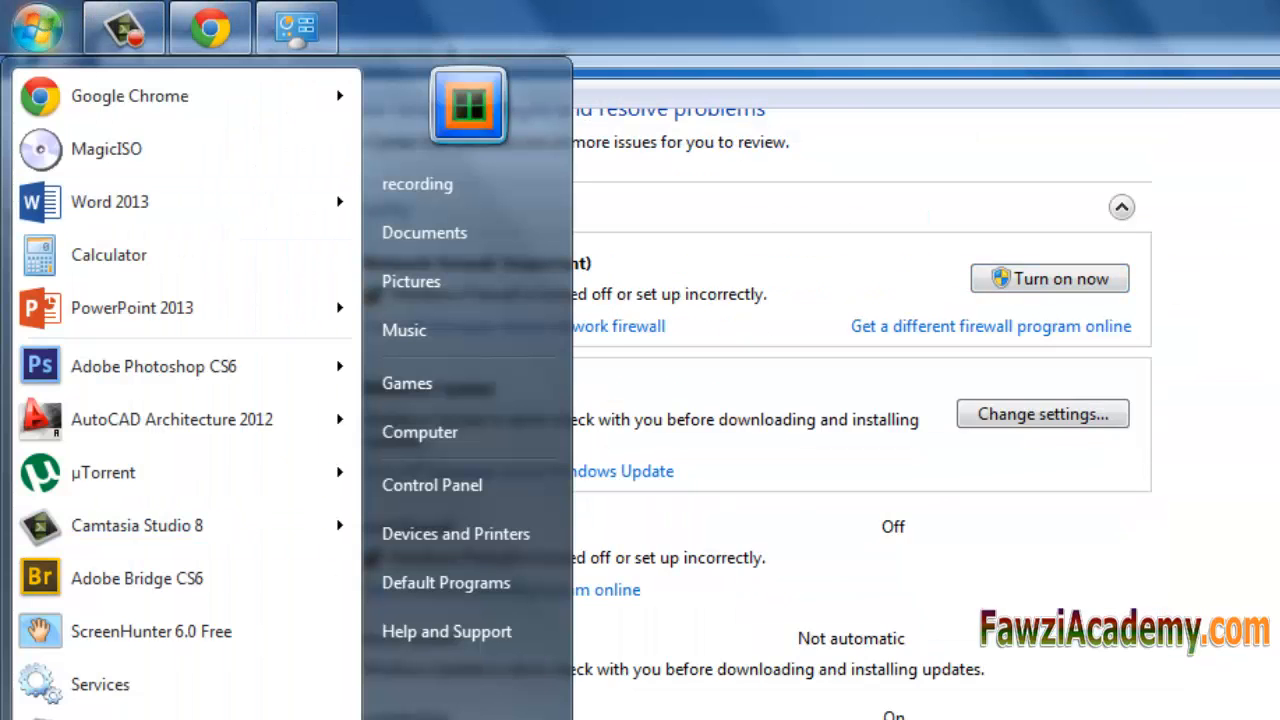
Reopen Services maximized and select the Disabled Windows Firewall service
type("s")
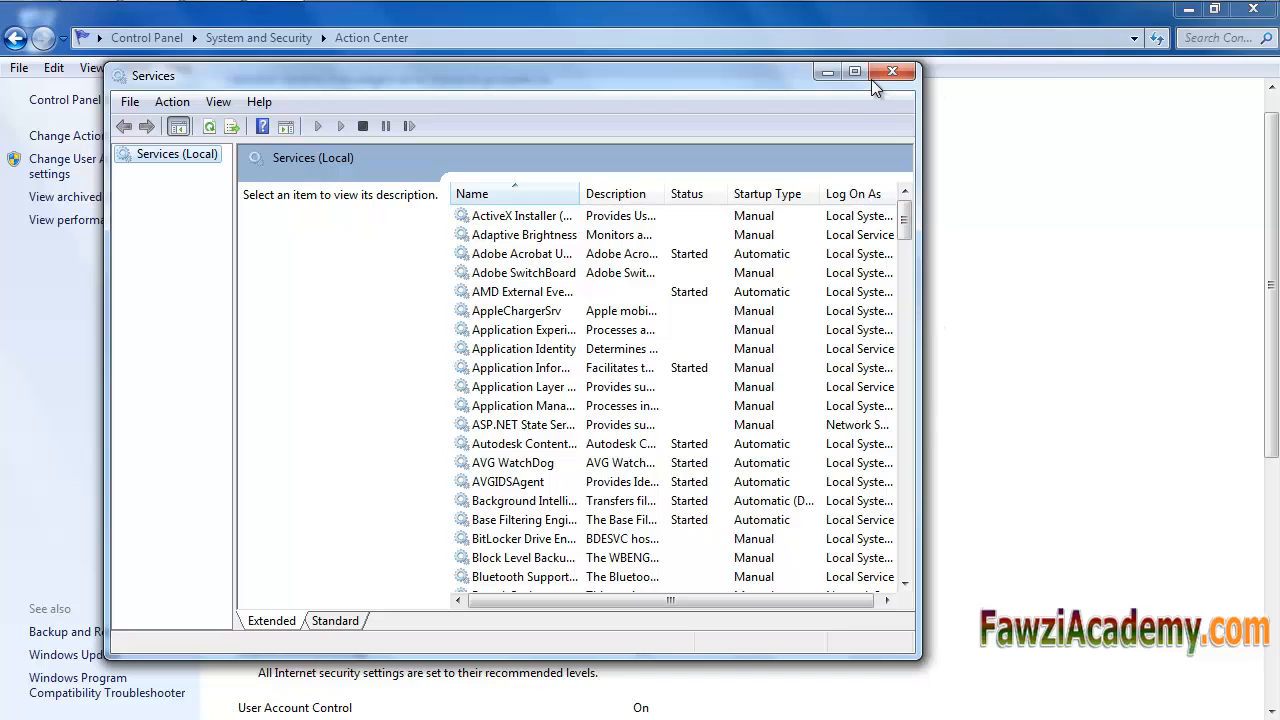
left_click(854, 71)
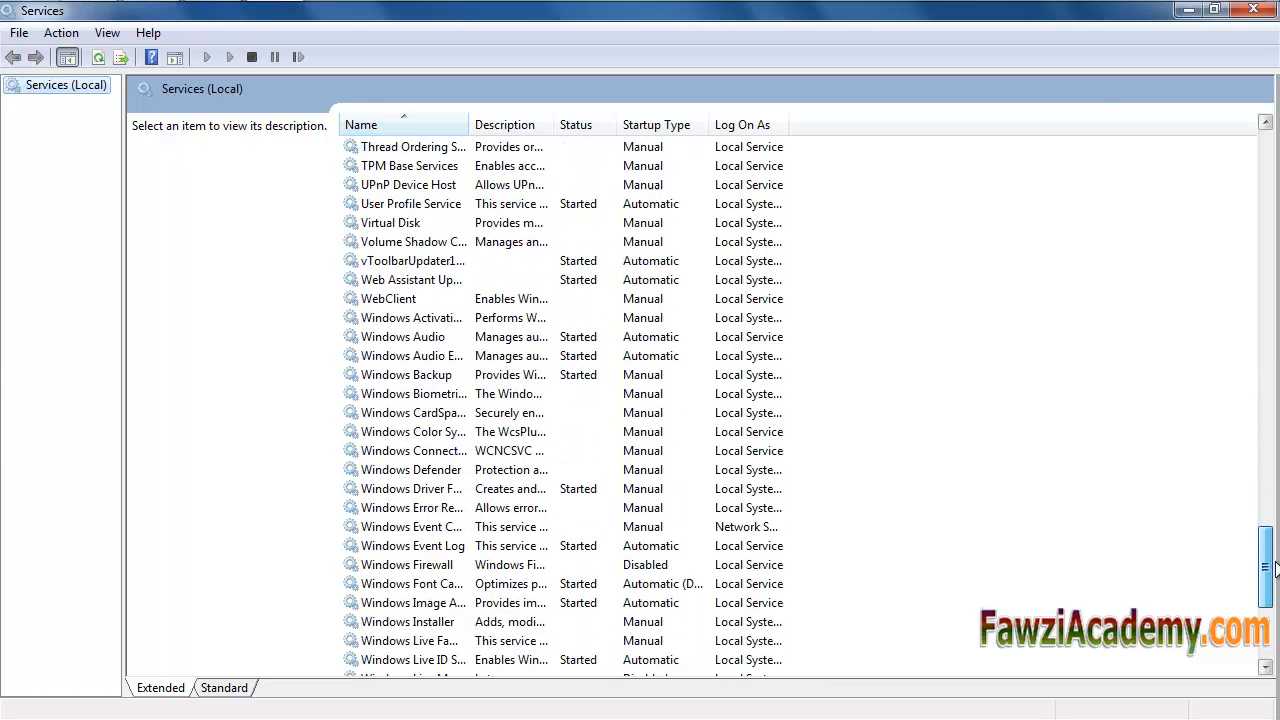
scroll("down", 3)
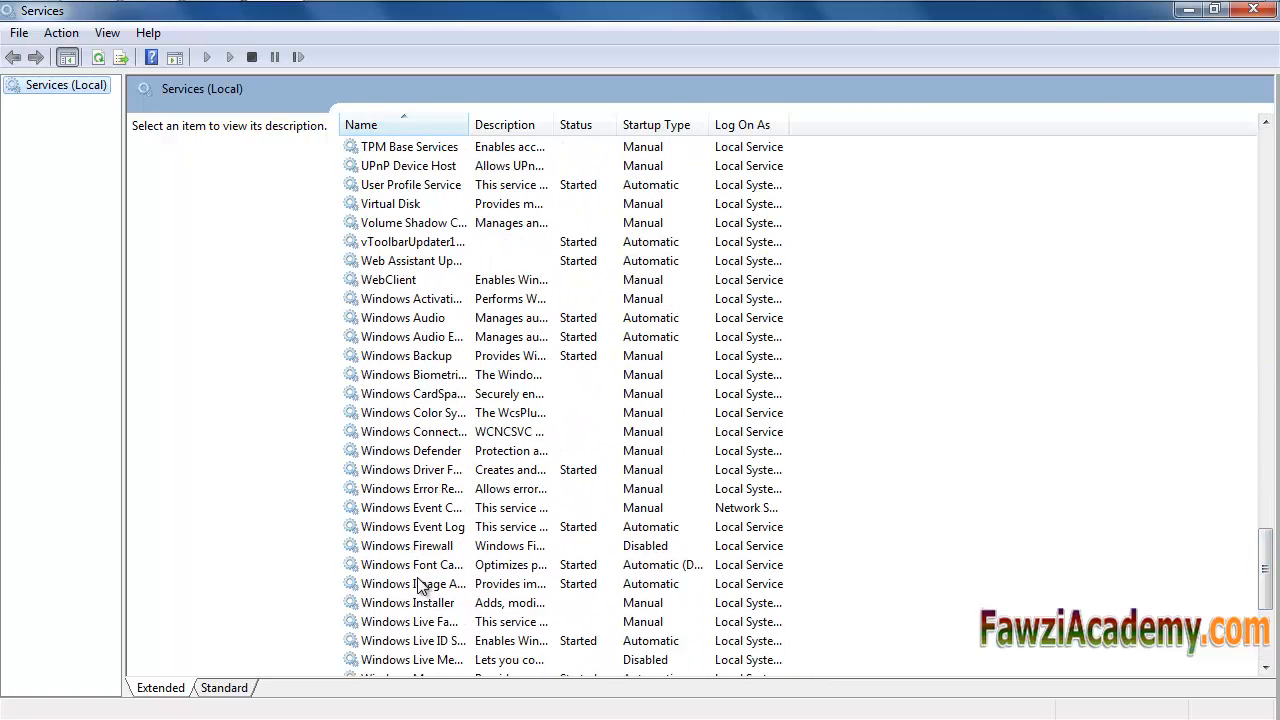
mouse_move(390, 245)
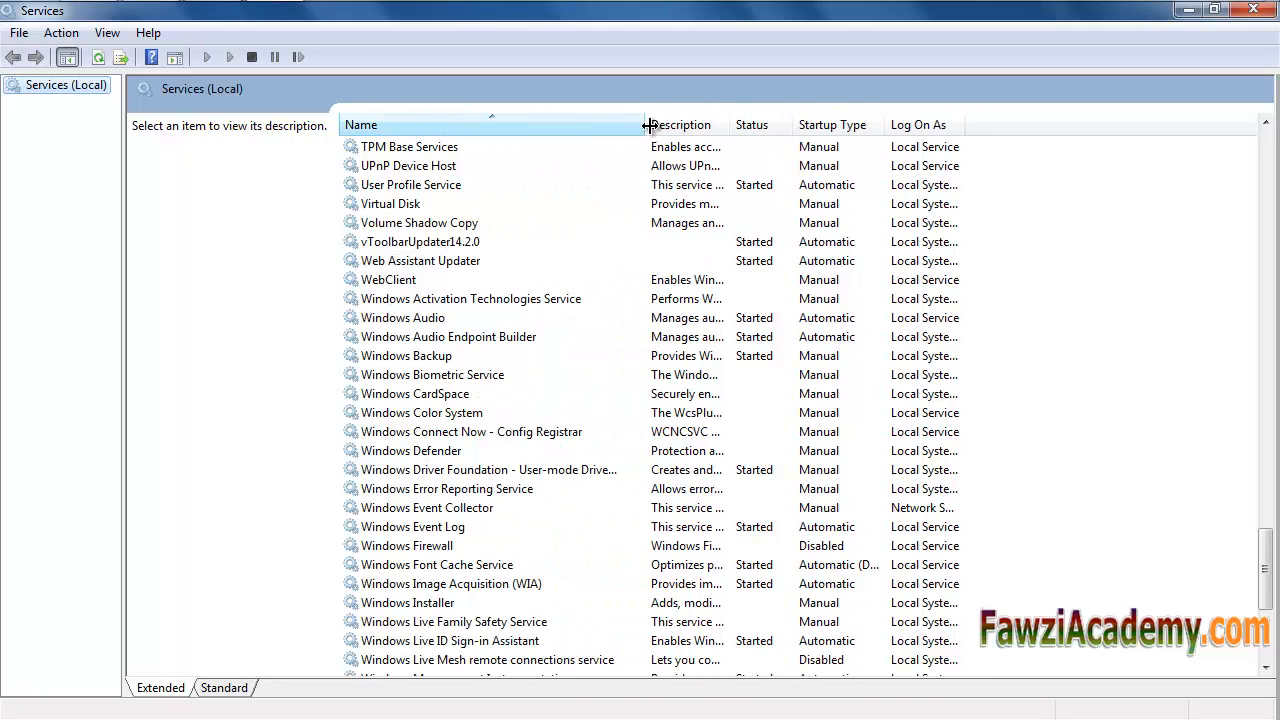
left_click(406, 545)
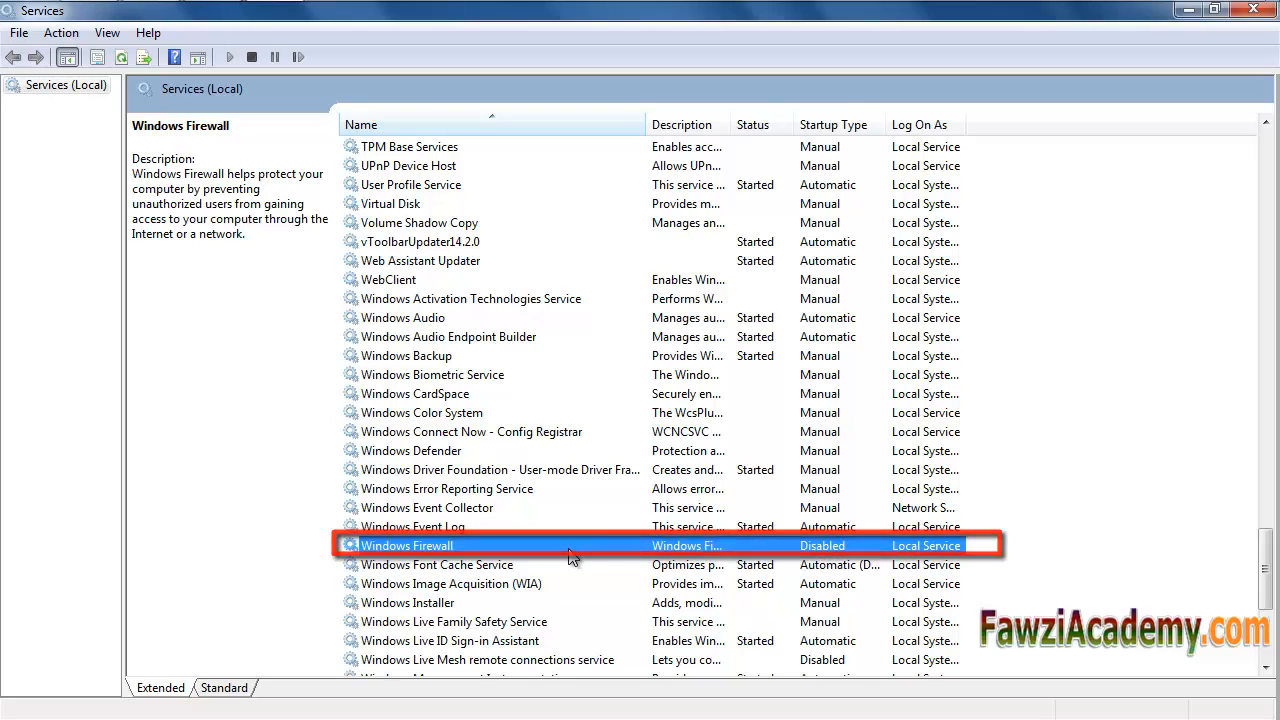
Set Windows Firewall's startup type to Automatic, apply, start the service and confirm
double_click(406, 545)
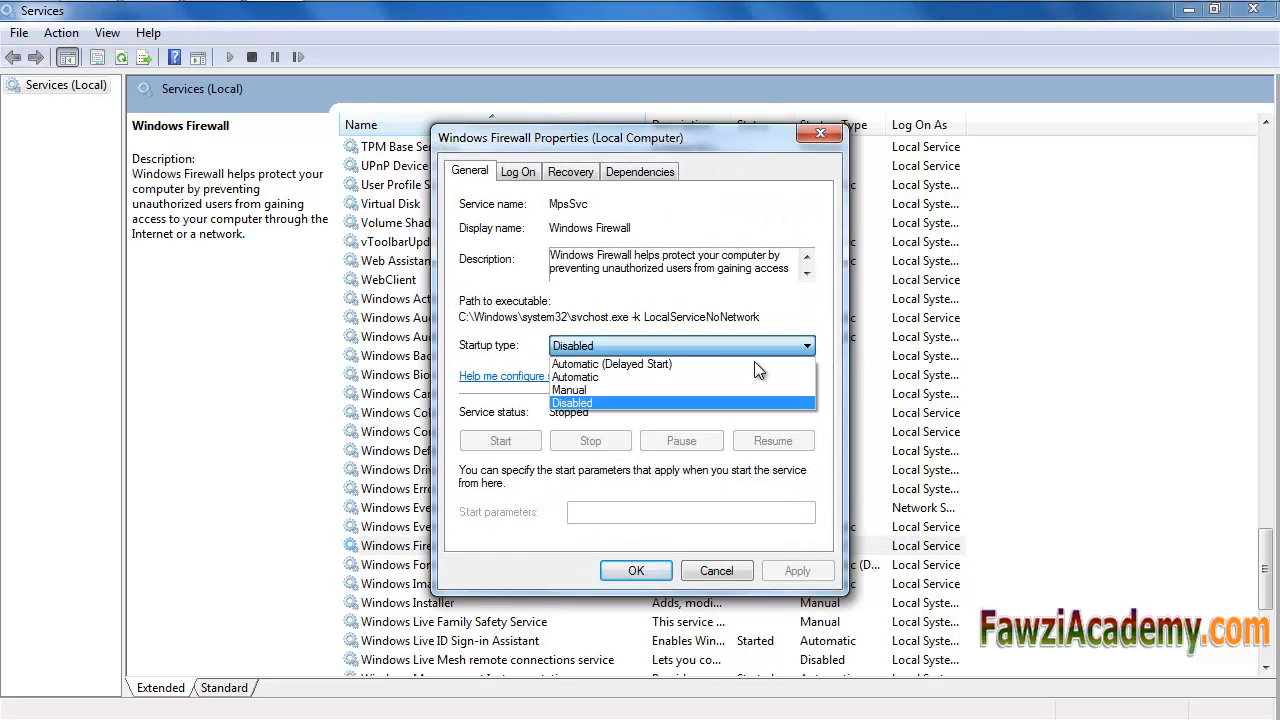
left_click(575, 377)
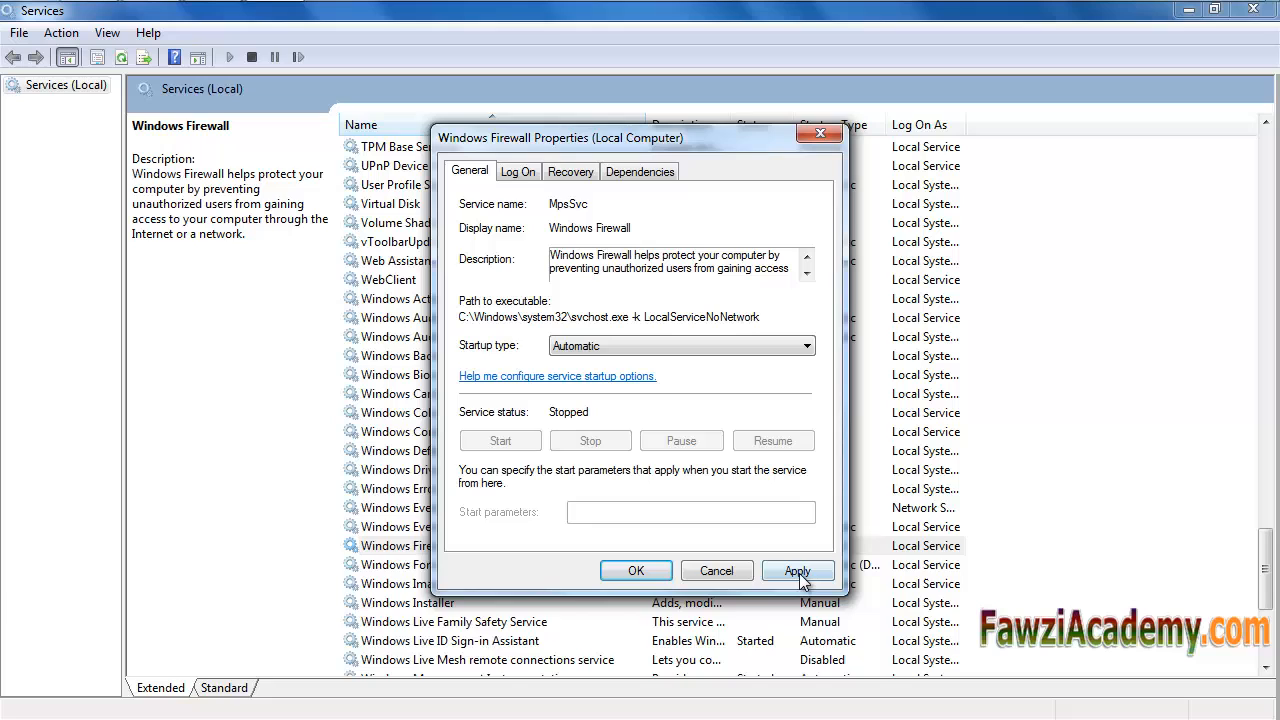
left_click(797, 570)
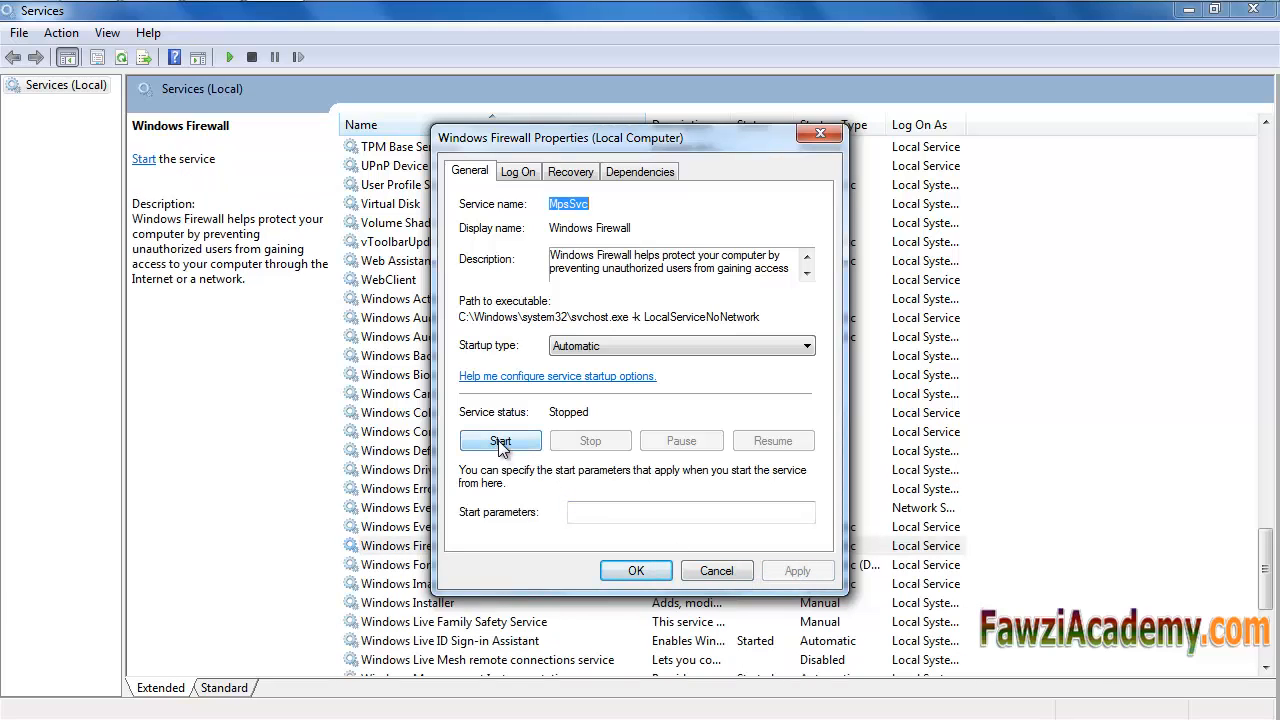
left_click(500, 441)
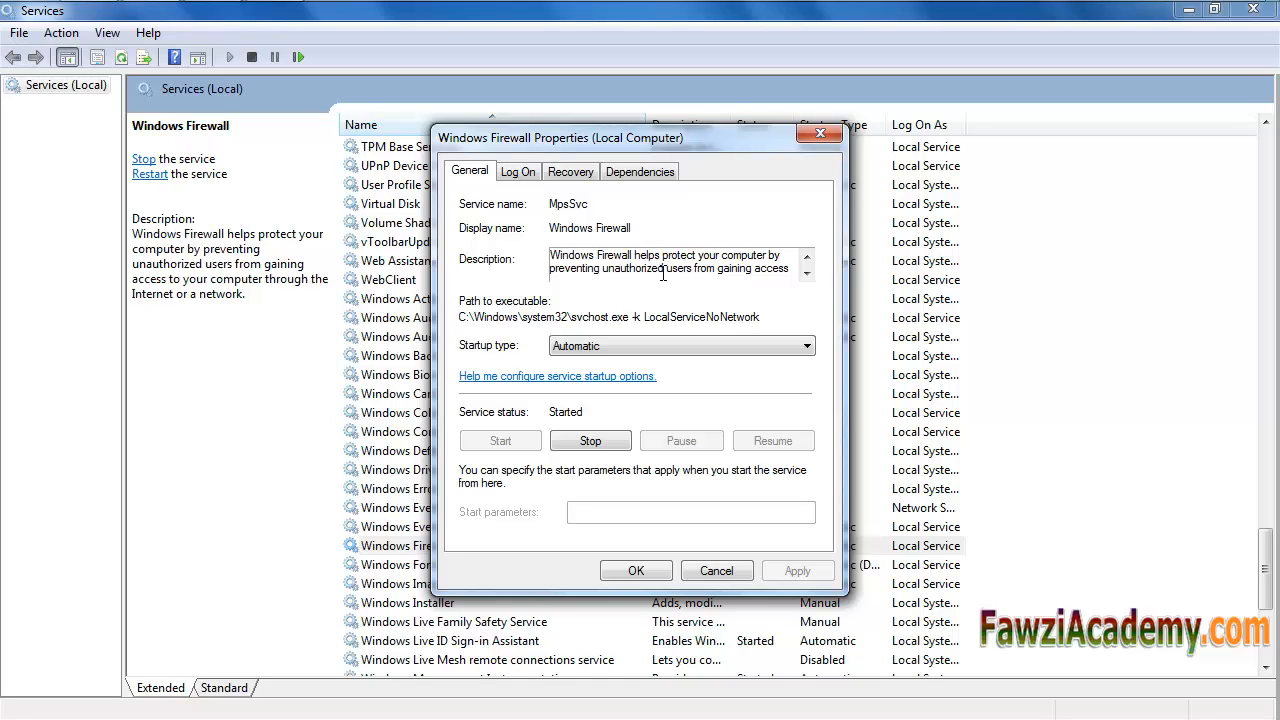
mouse_move(675, 290)
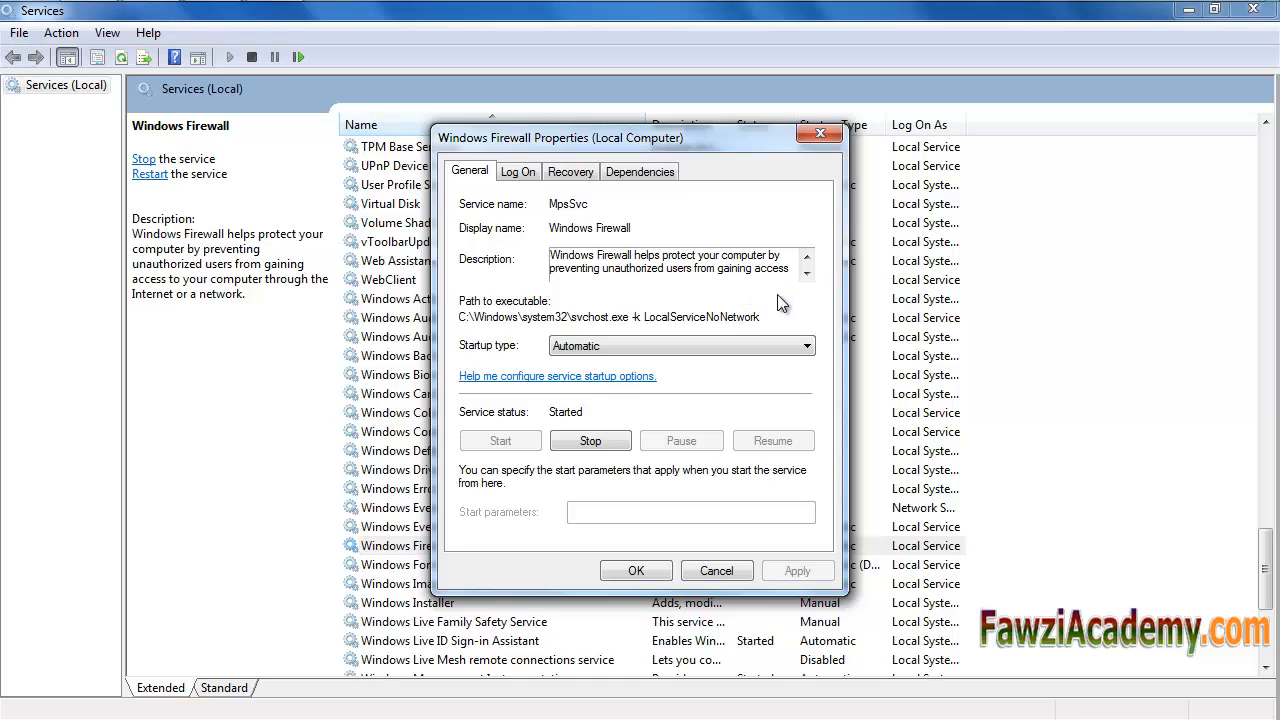
mouse_move(627, 581)
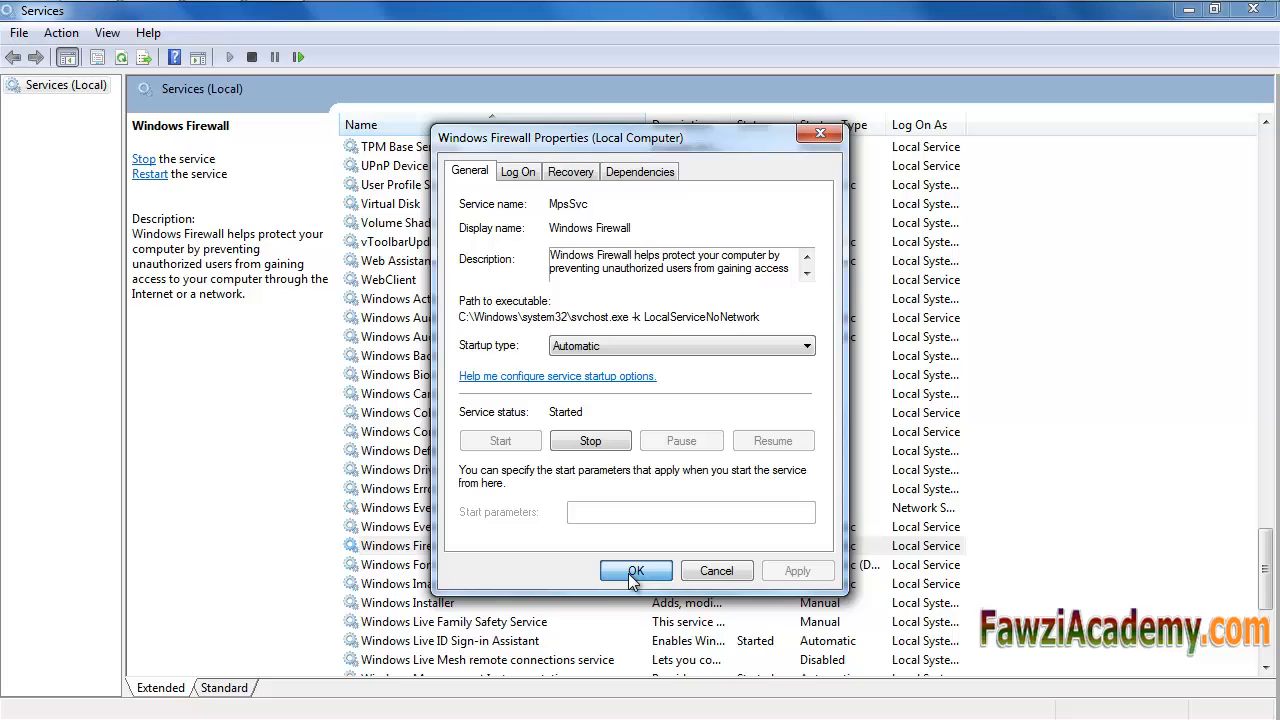
left_click(635, 570)
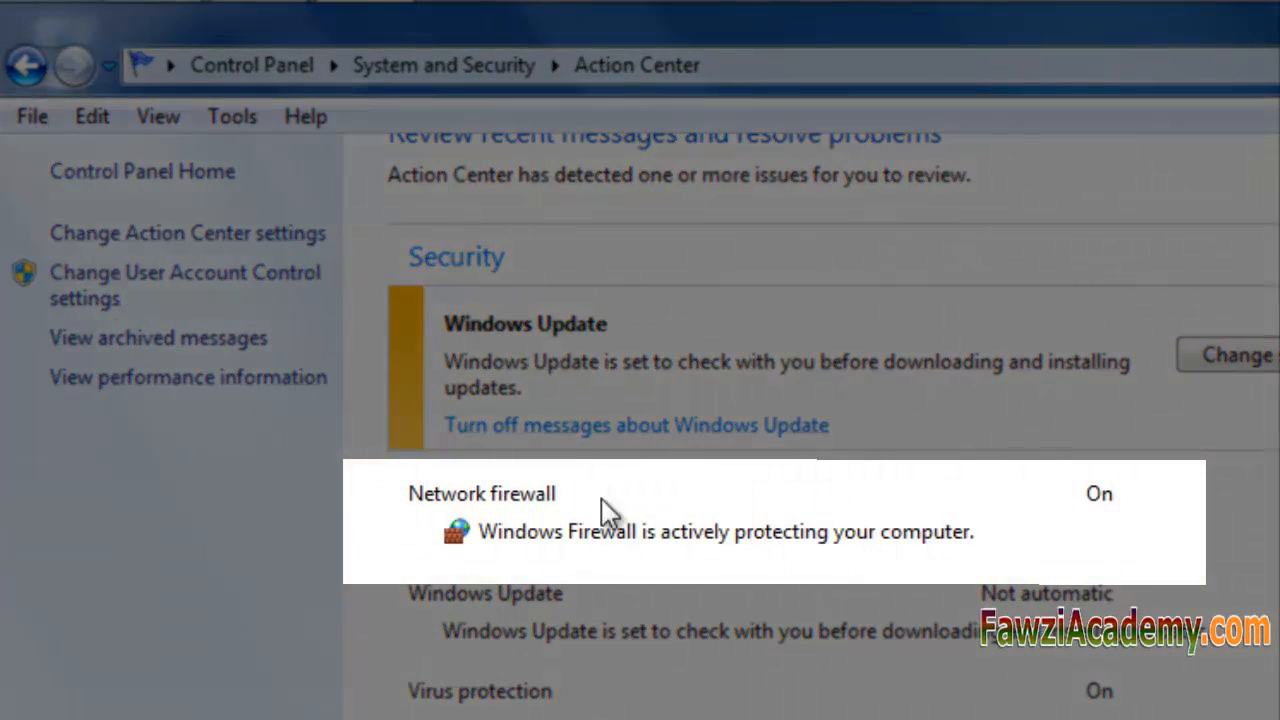
mouse_move(535, 525)
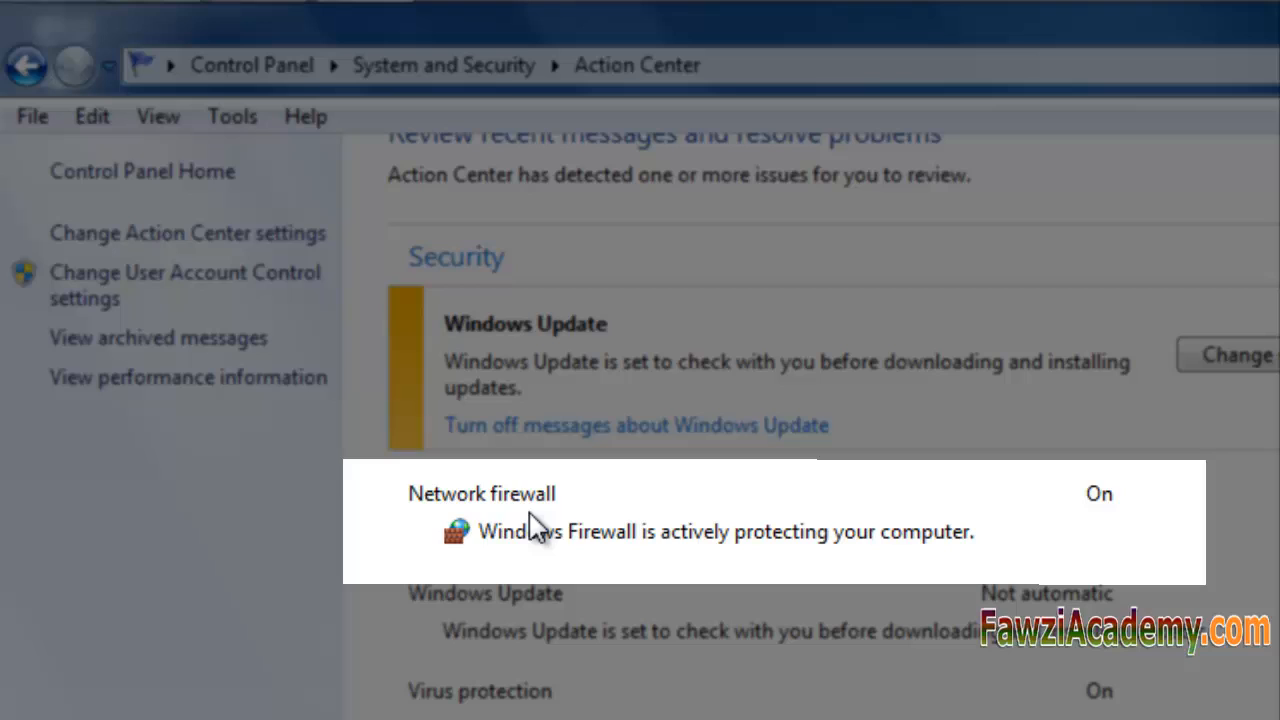
mouse_move(753, 565)
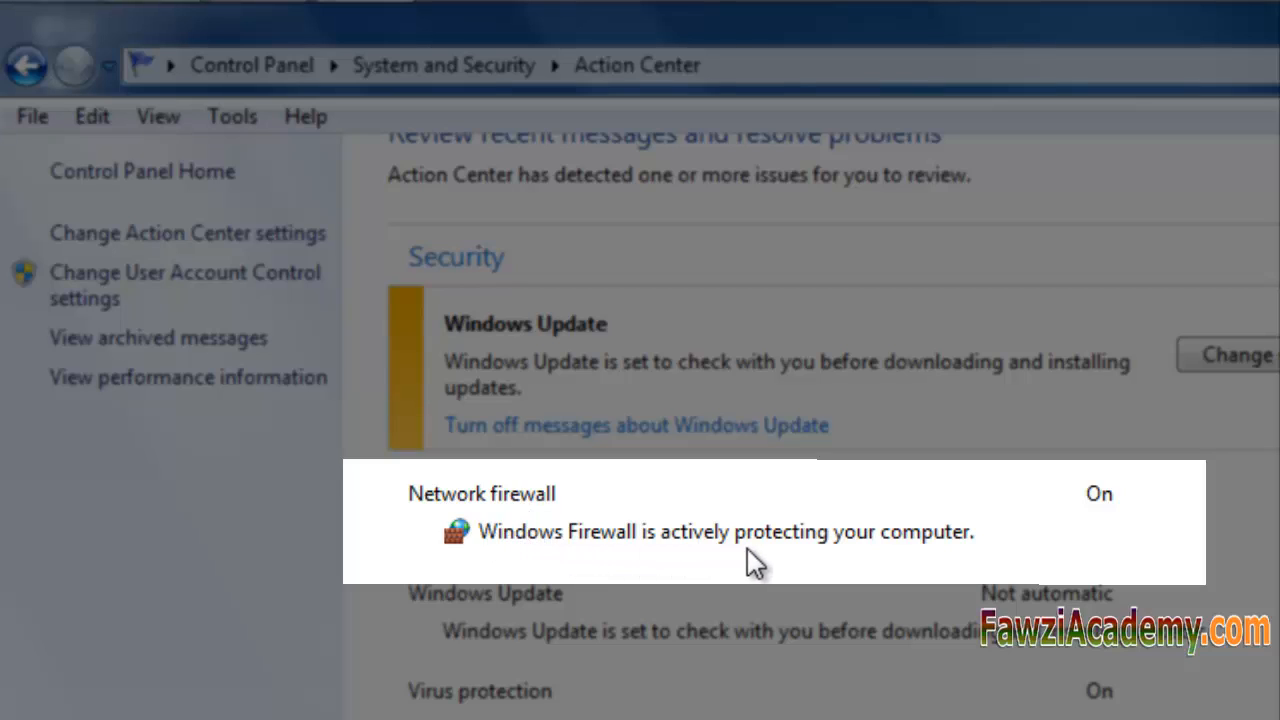
mouse_move(965, 555)
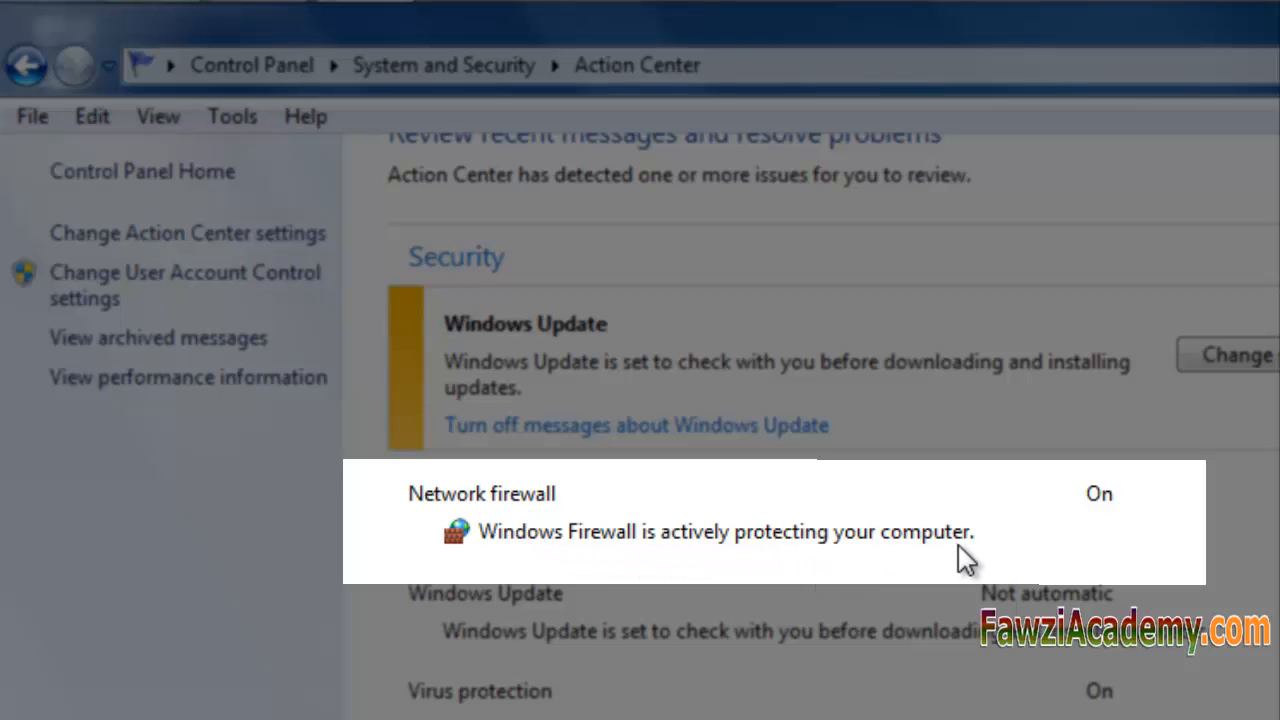